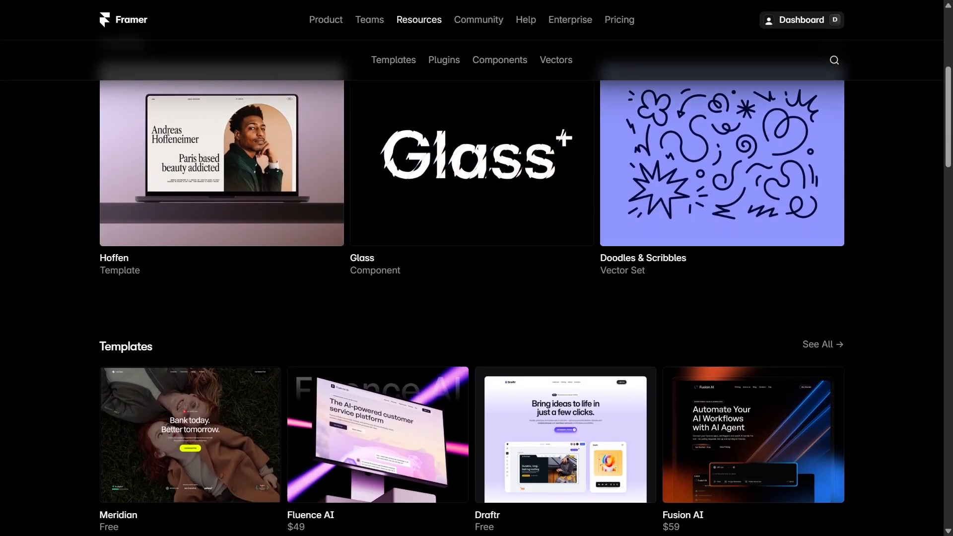
# Scroll the Marketplace home down to the Templates grid with Meridian, Fluence AI, Draftr and Fusion AI
pyautogui.scroll(-3)
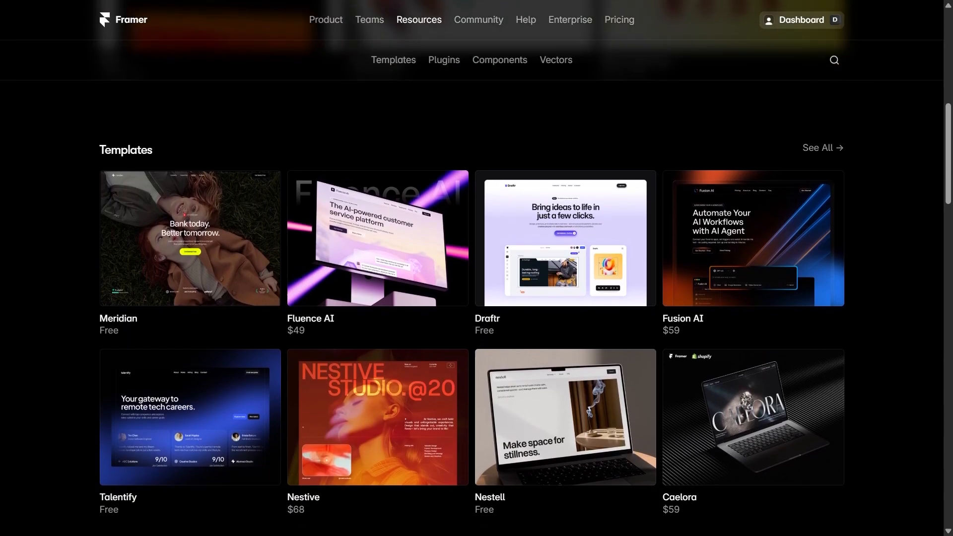
pyautogui.scroll(-3)
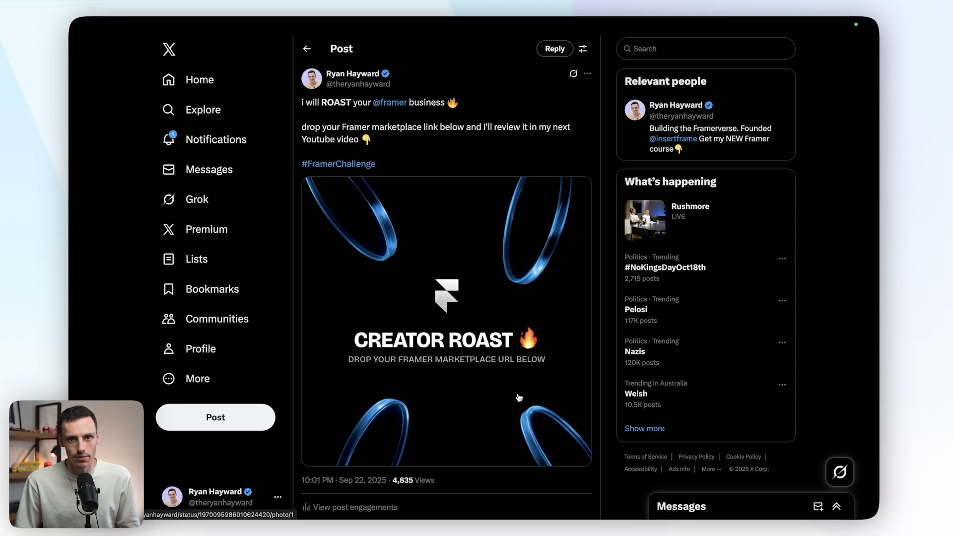
# Scroll the Creator Roast post on X down to its reply area
pyautogui.scroll(-3)
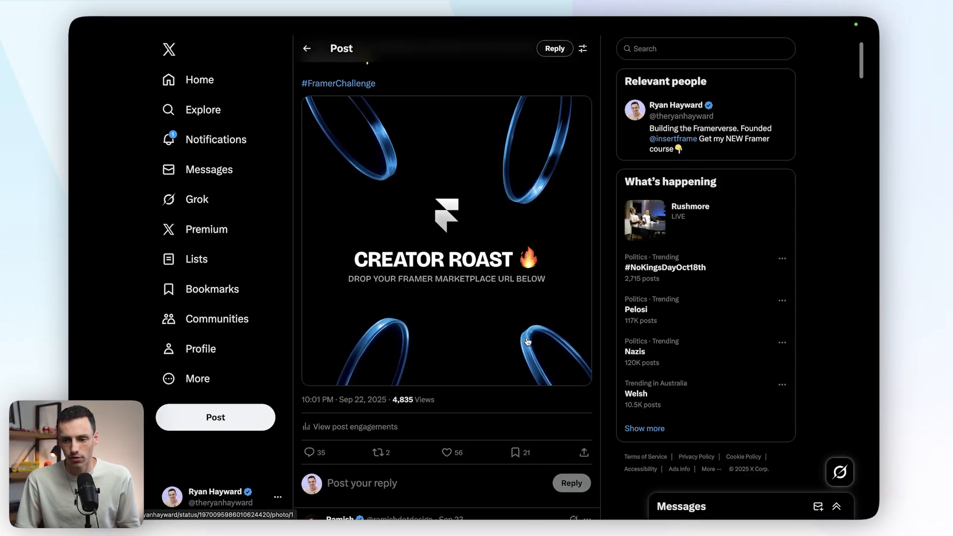
pyautogui.scroll(-3)
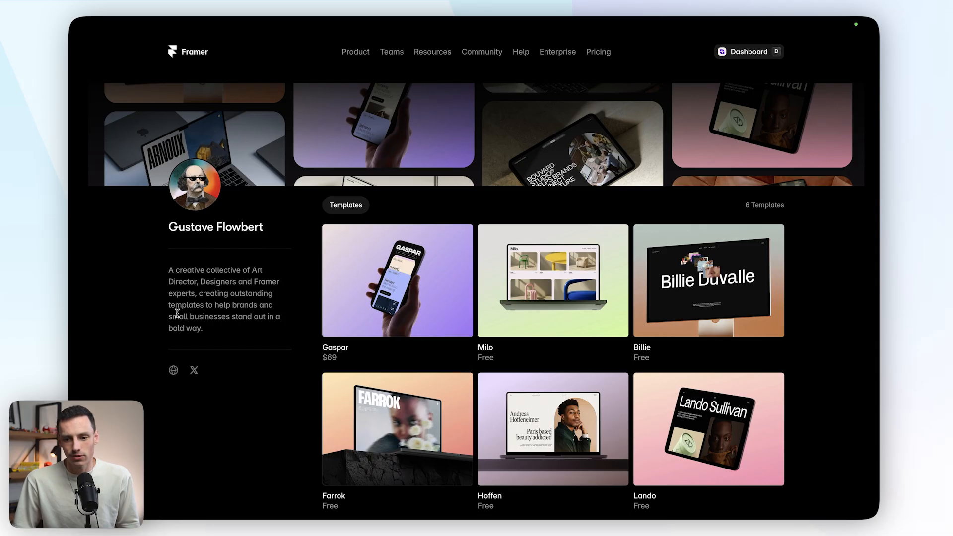
pyautogui.moveTo(278, 346)
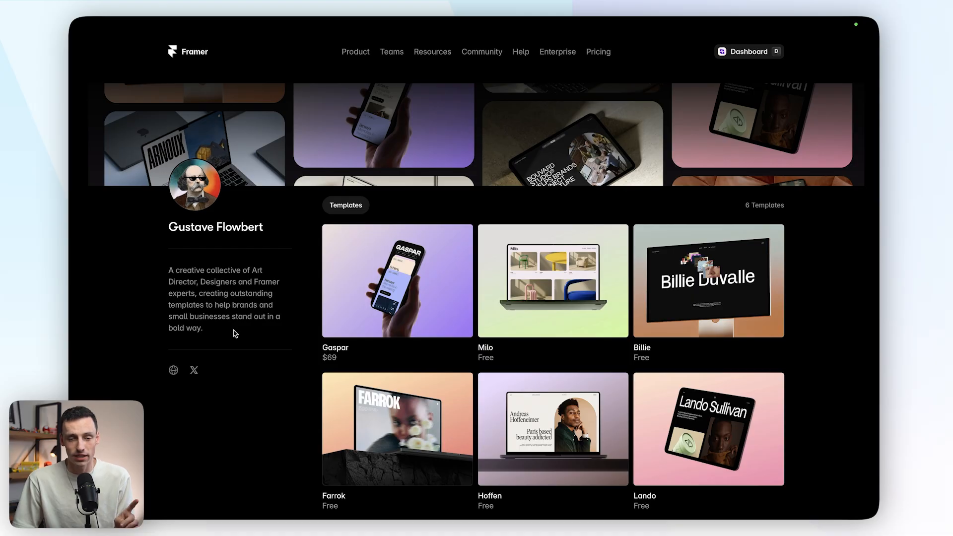
pyautogui.moveTo(308, 380)
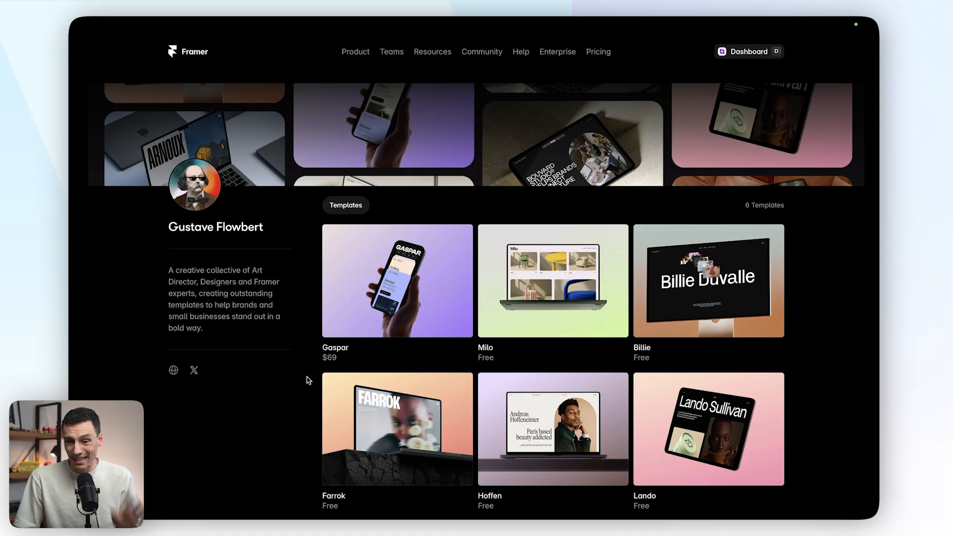
pyautogui.scroll(-3)
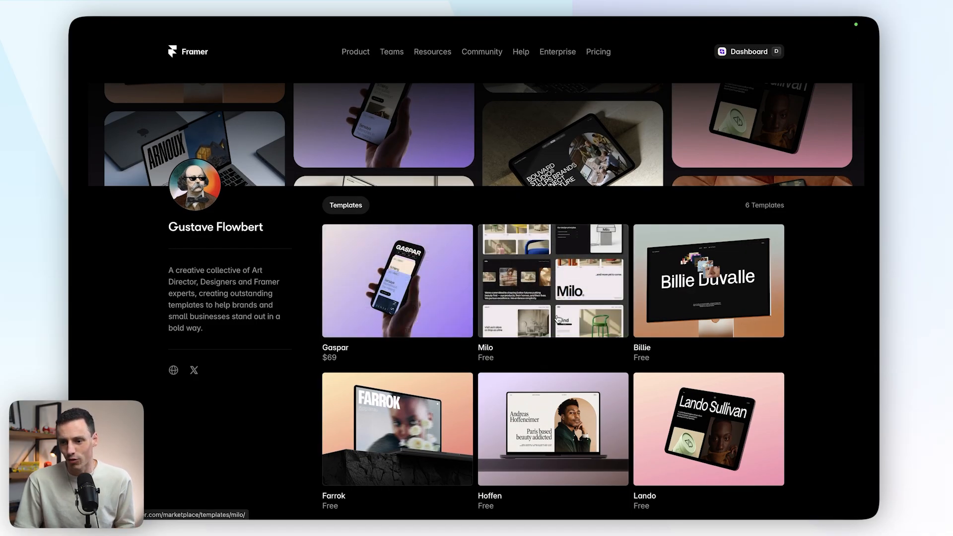
pyautogui.moveTo(613, 404)
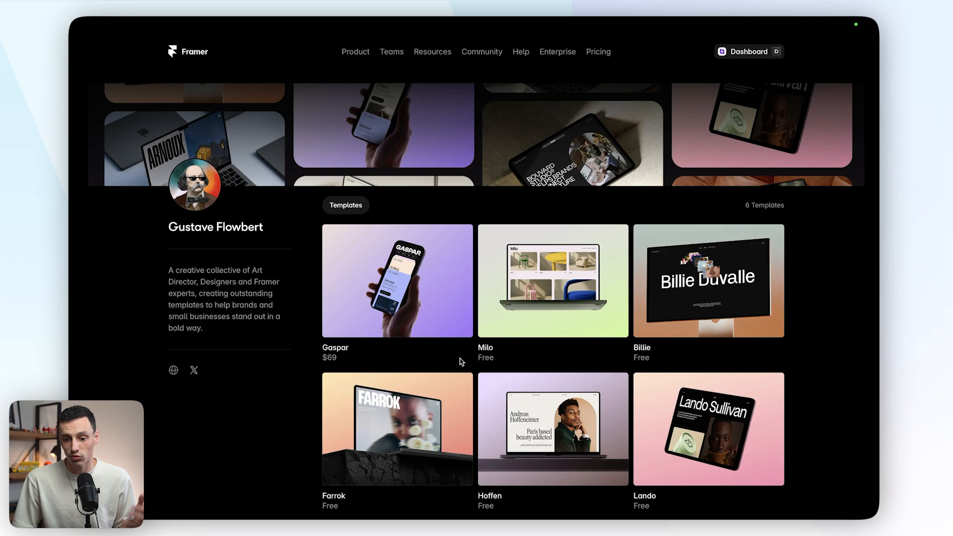
pyautogui.moveTo(521, 328)
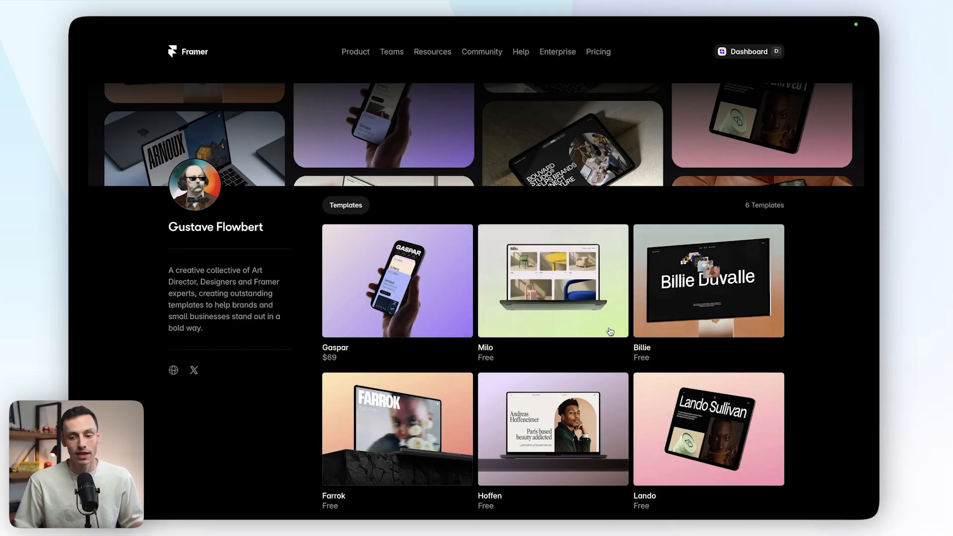
pyautogui.moveTo(586, 358)
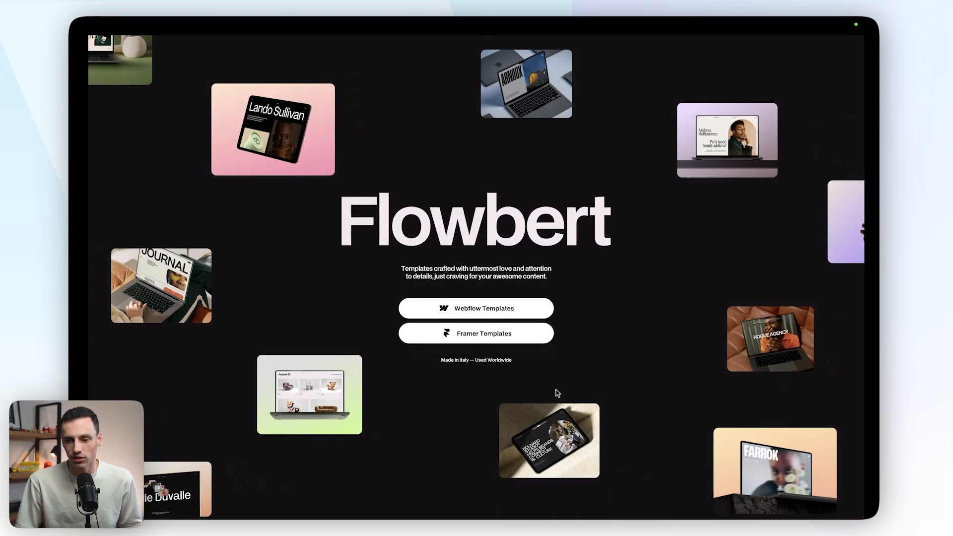
pyautogui.moveTo(409, 199)
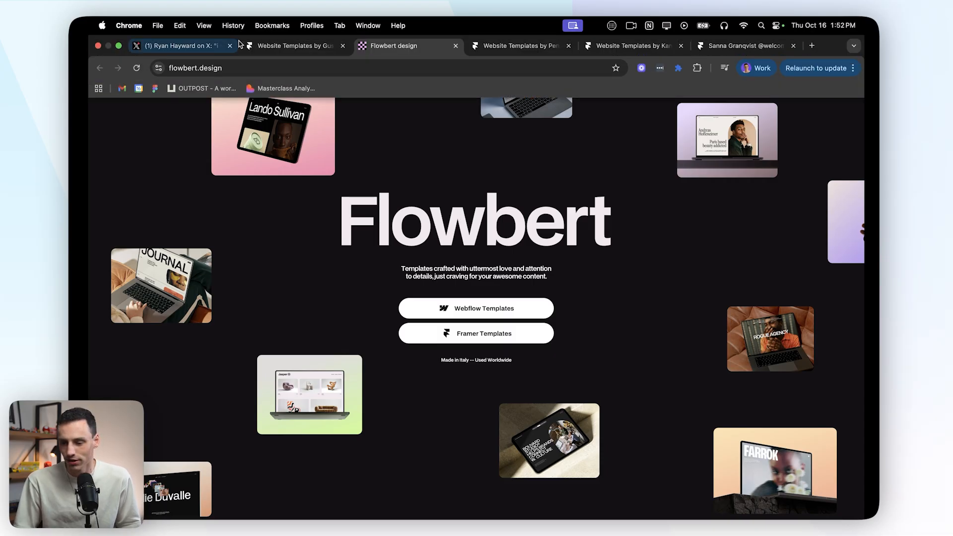
# Open the creator's link to land on the flowbert.design hero with Webflow and Framer templates
pyautogui.click(292, 46)
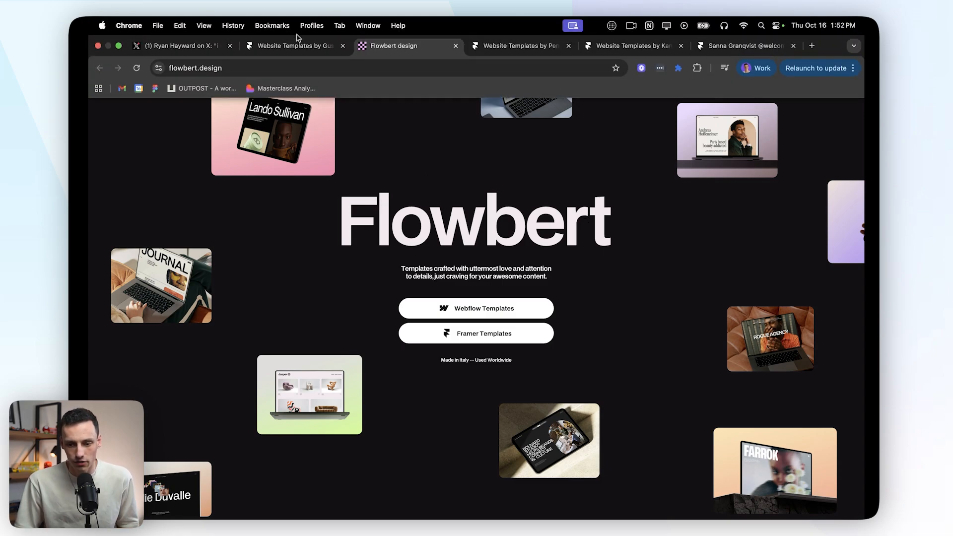
pyautogui.moveTo(295, 46)
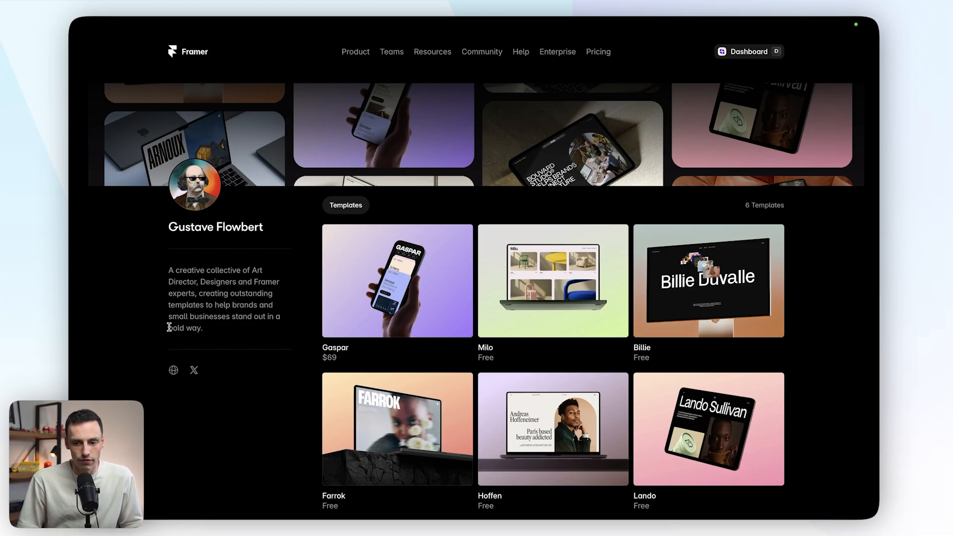
pyautogui.moveTo(169, 327); pyautogui.dragTo(203, 328)
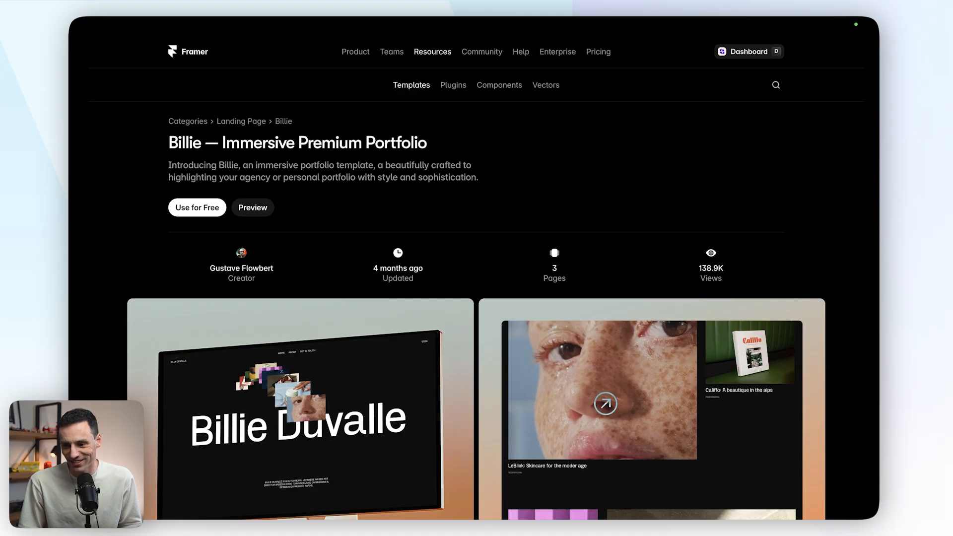
pyautogui.moveTo(781, 279)
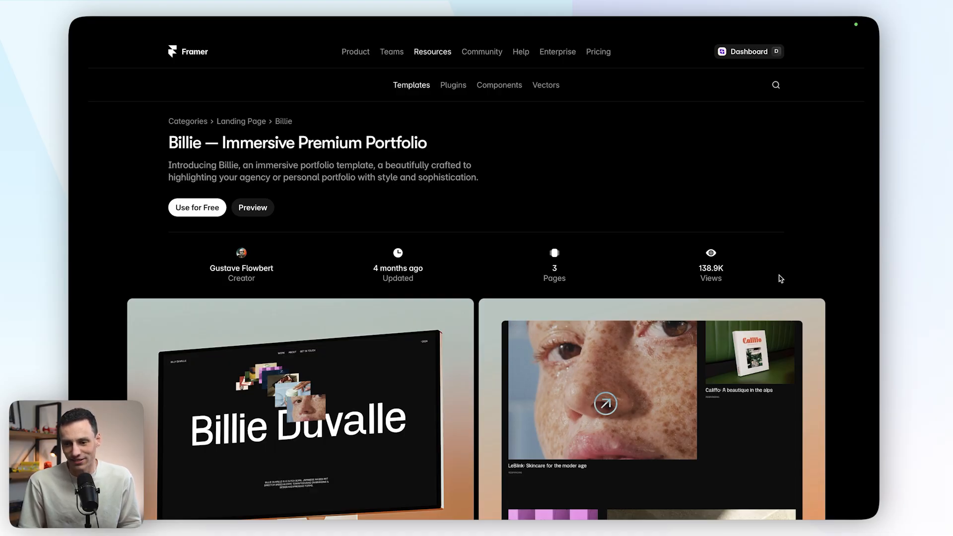
# Scroll Billie's page through its preview images down to About this Template
pyautogui.scroll(-3)
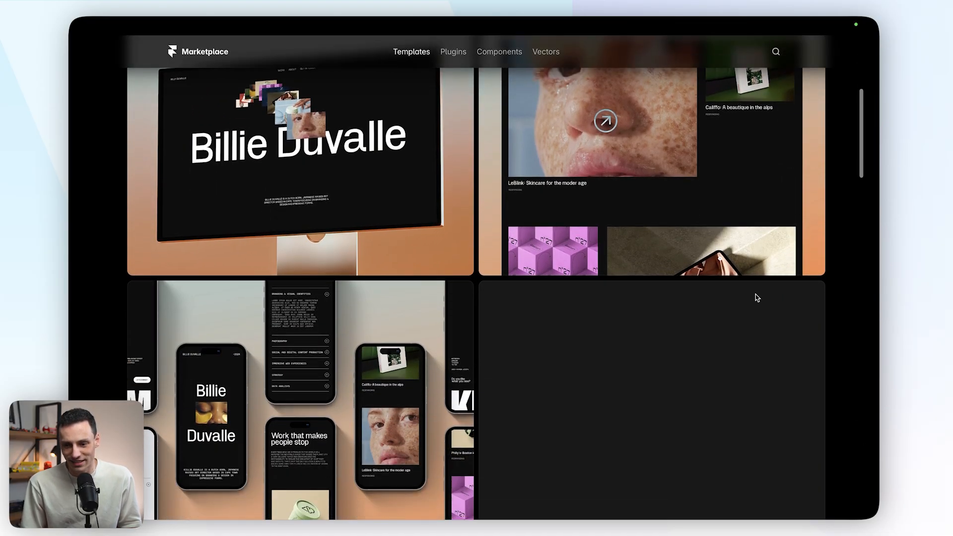
pyautogui.scroll(-3)
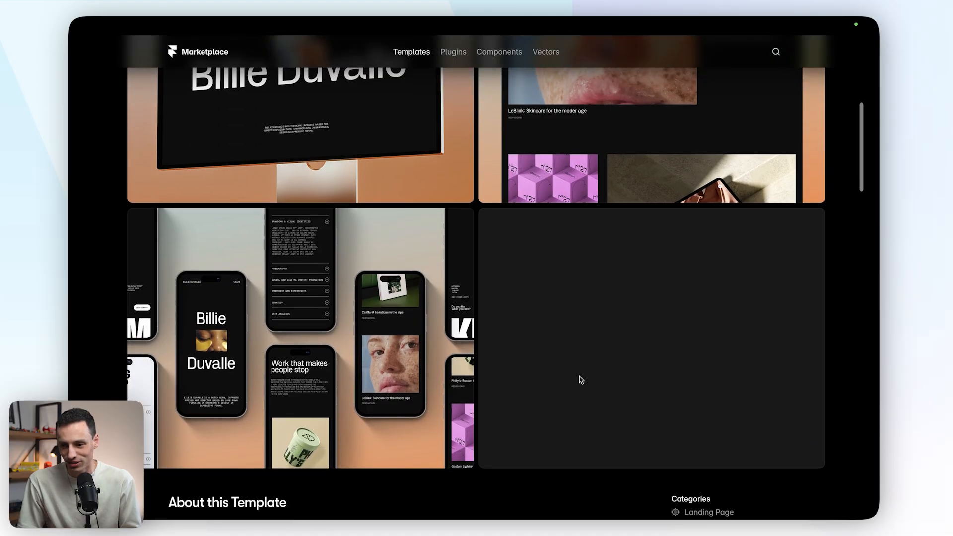
pyautogui.scroll(-3)
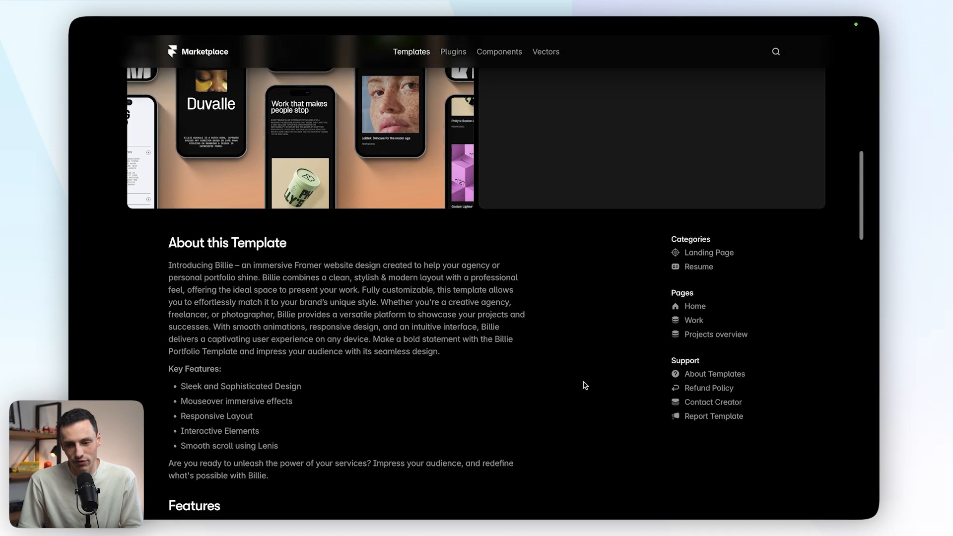
pyautogui.scroll(-3)
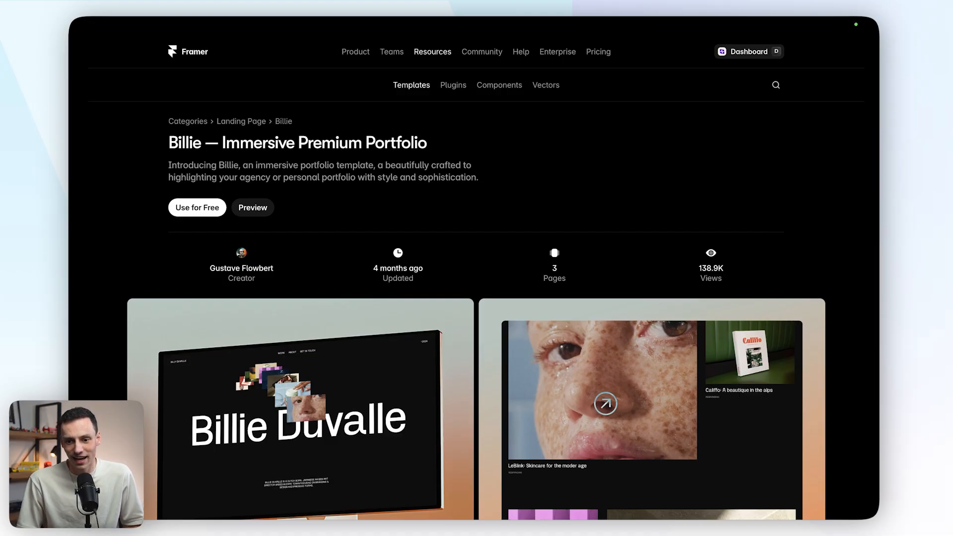
pyautogui.moveTo(459, 299)
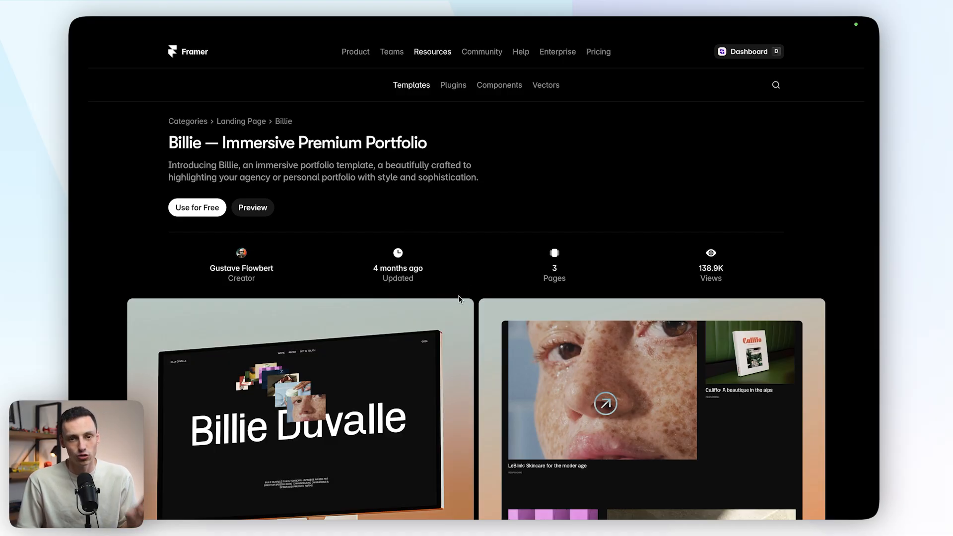
pyautogui.moveTo(244, 258)
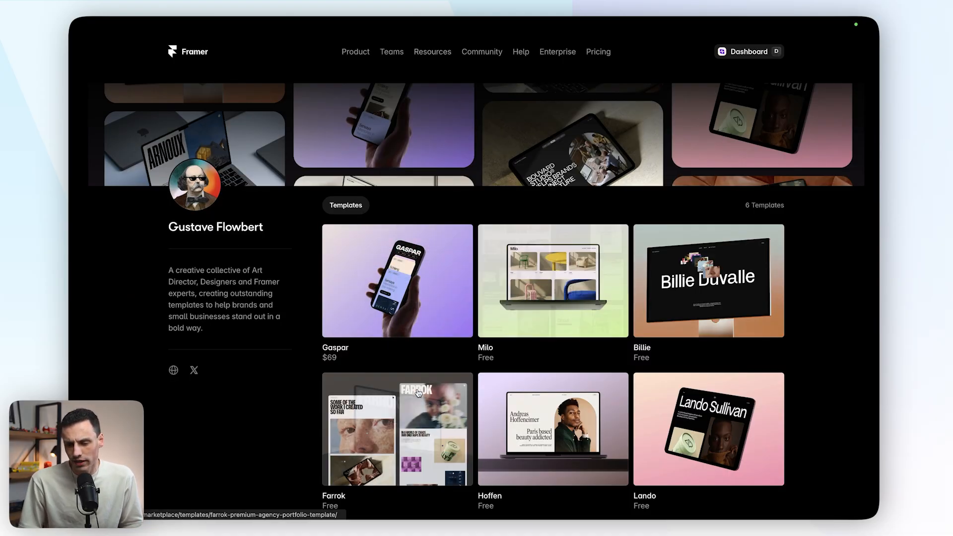
# Open the Farrok — Agency Portfolio Template page and scroll through its preview gallery
pyautogui.click(397, 429)
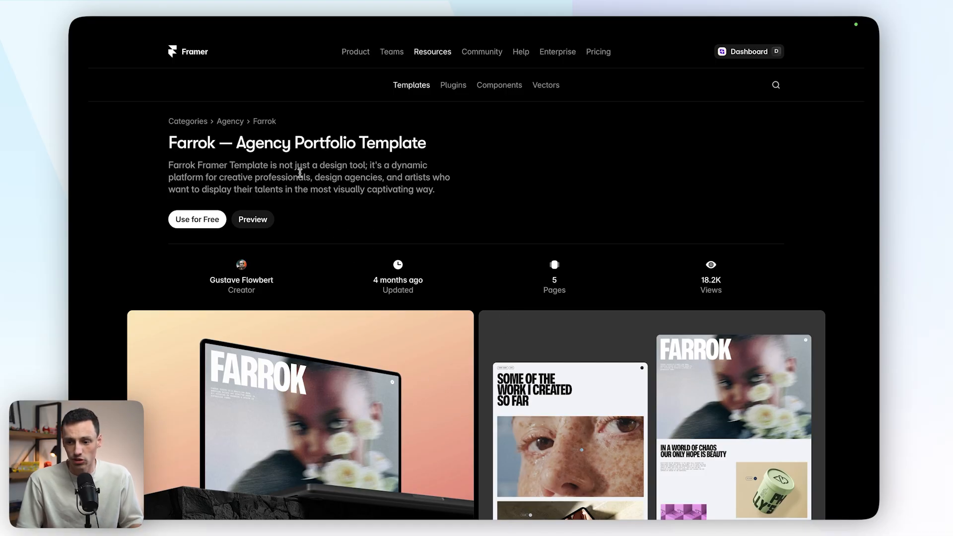
pyautogui.scroll(-3)
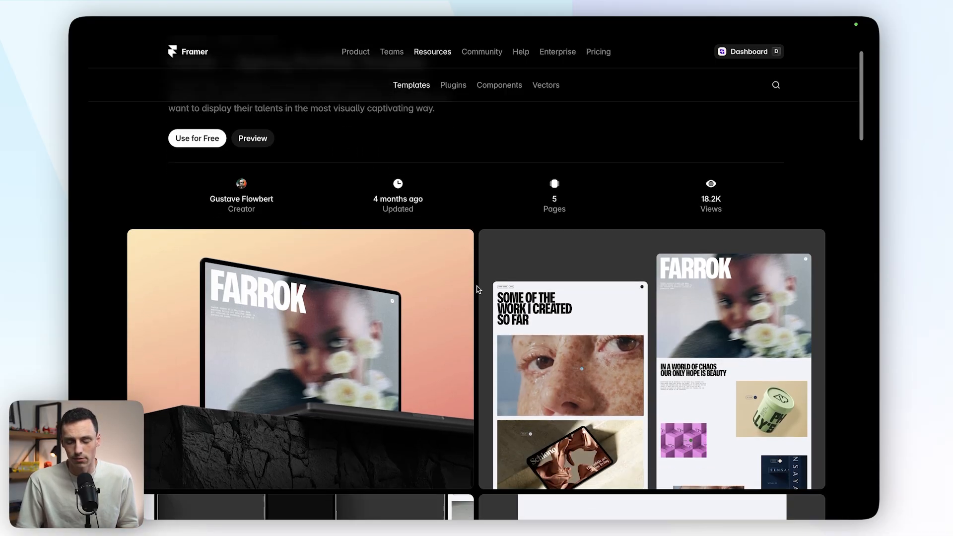
pyautogui.scroll(-3)
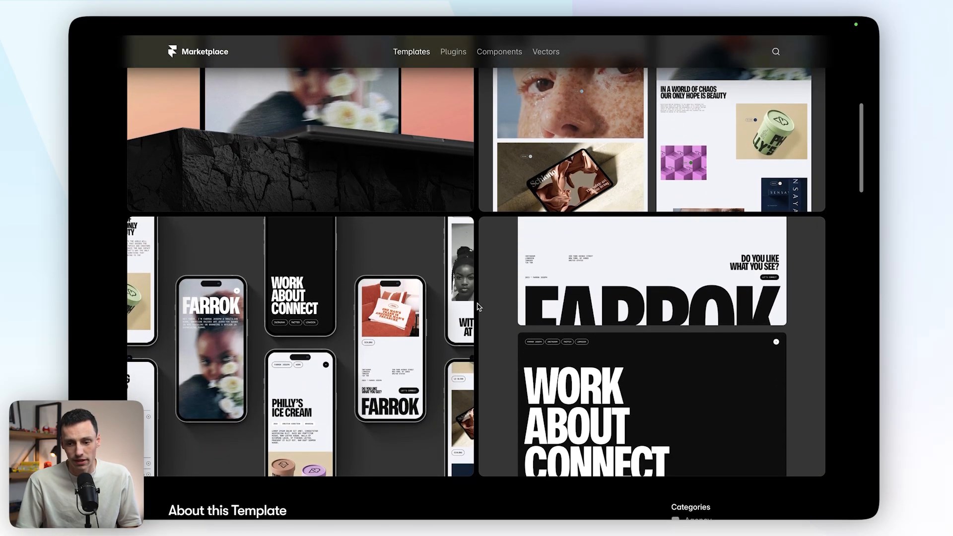
pyautogui.scroll(-3)
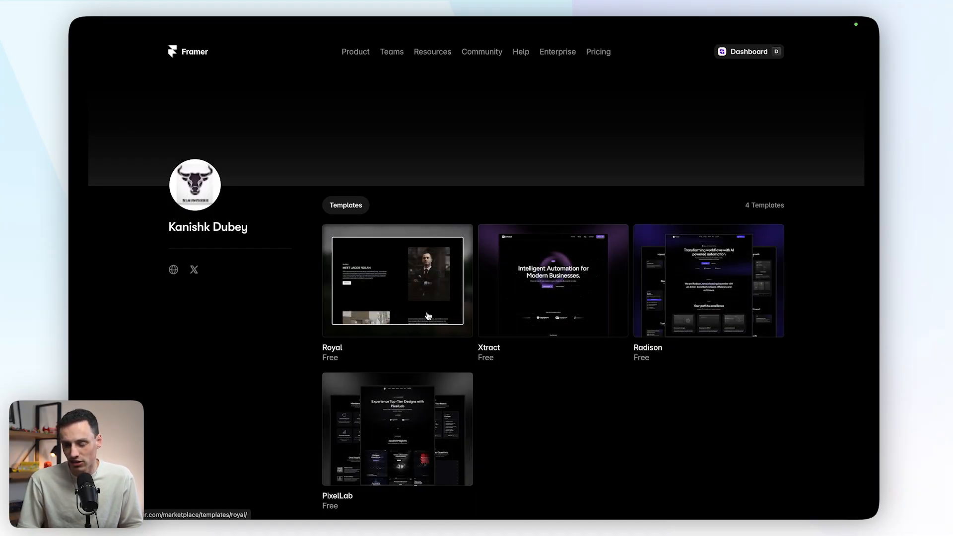
pyautogui.click(398, 281)
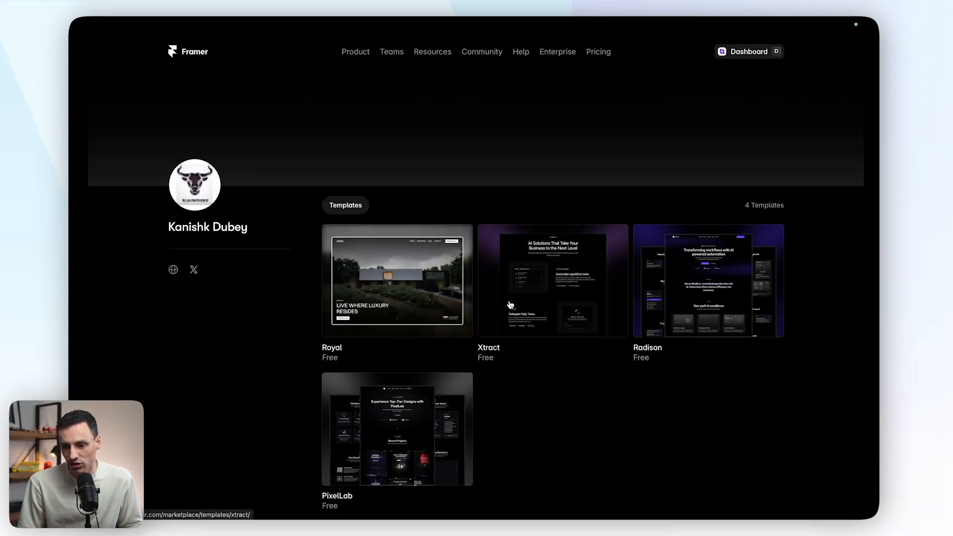
# Open the Royal real estate template page and scroll through its preview screenshots
pyautogui.click(397, 281)
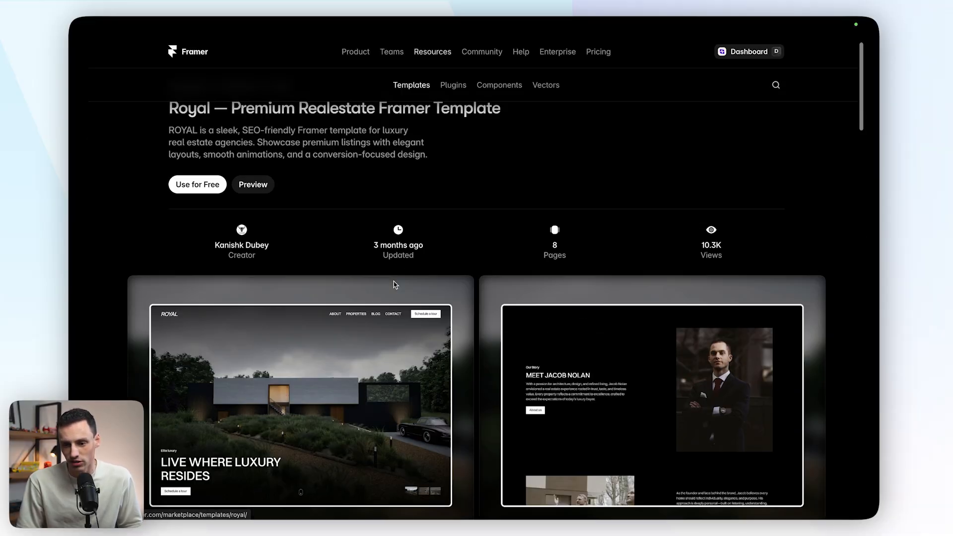
pyautogui.scroll(-3)
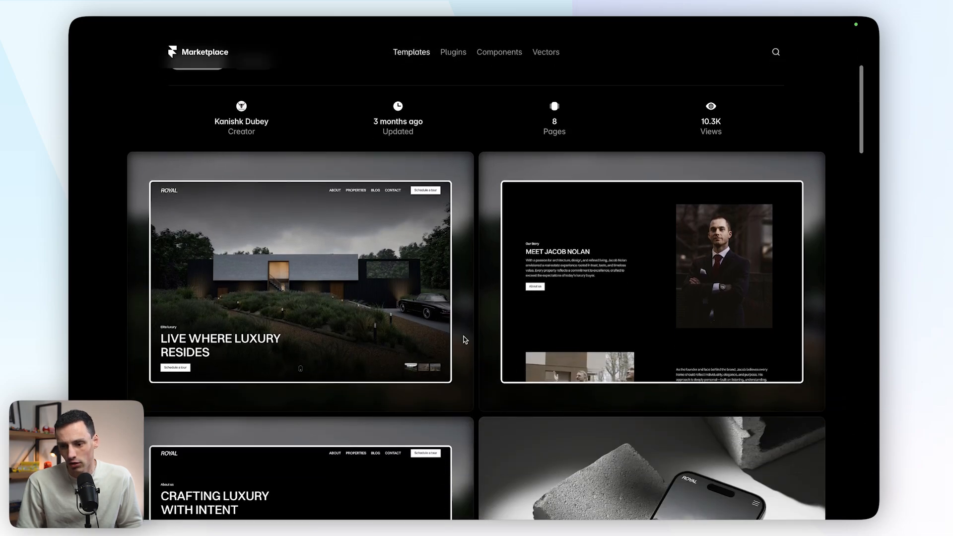
pyautogui.scroll(-3)
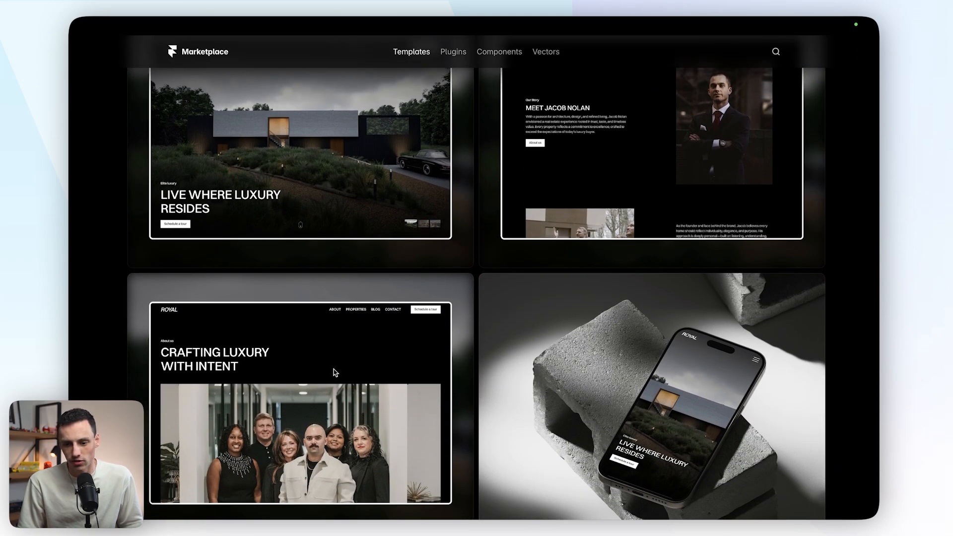
pyautogui.scroll(-3)
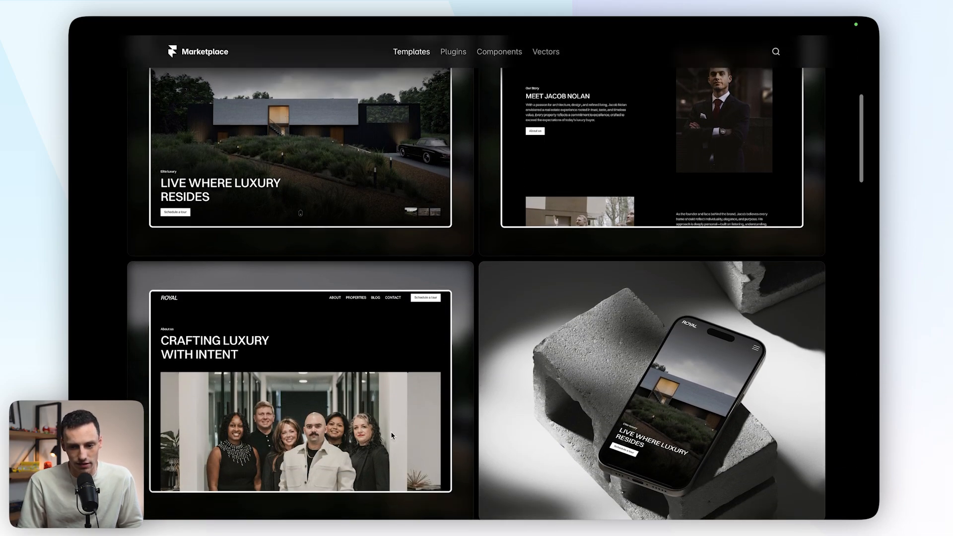
pyautogui.scroll(-3)
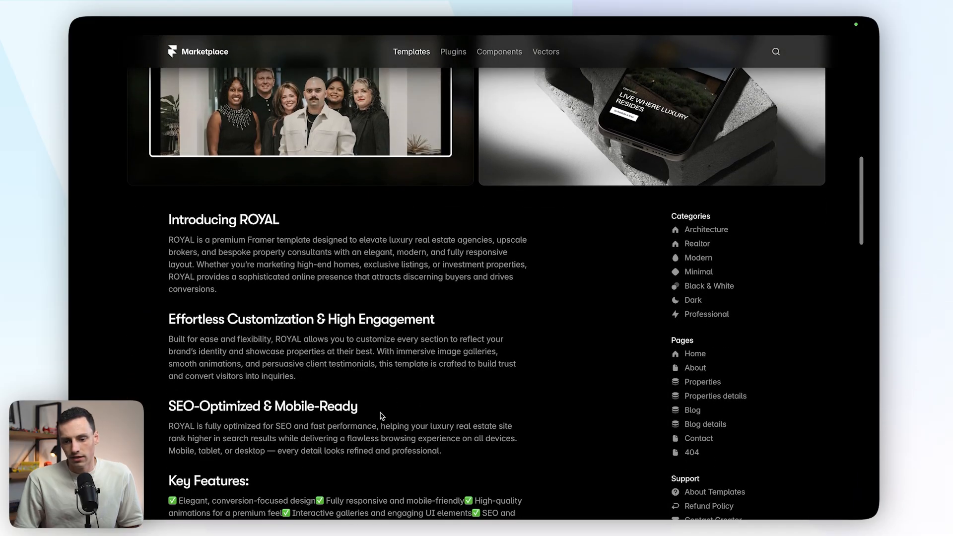
pyautogui.scroll(-3)
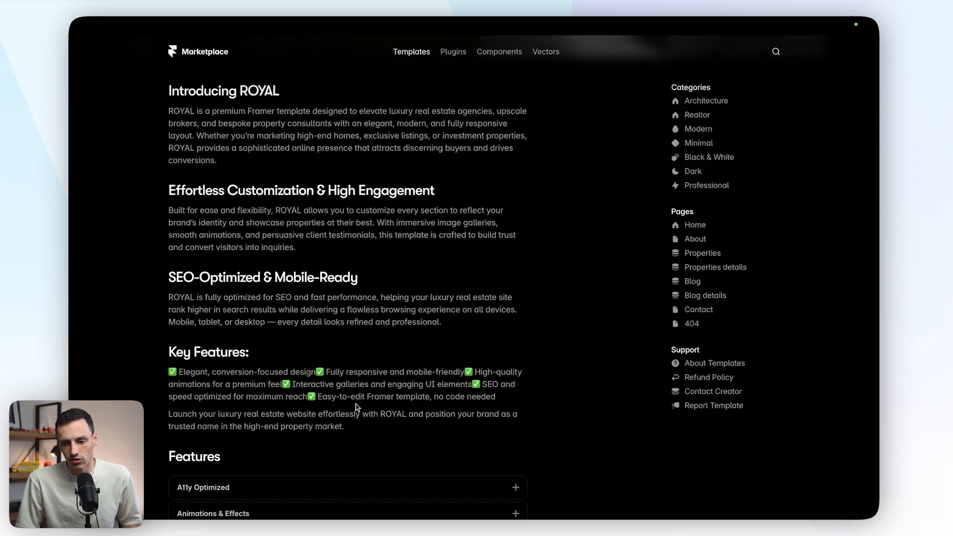
pyautogui.moveTo(338, 416)
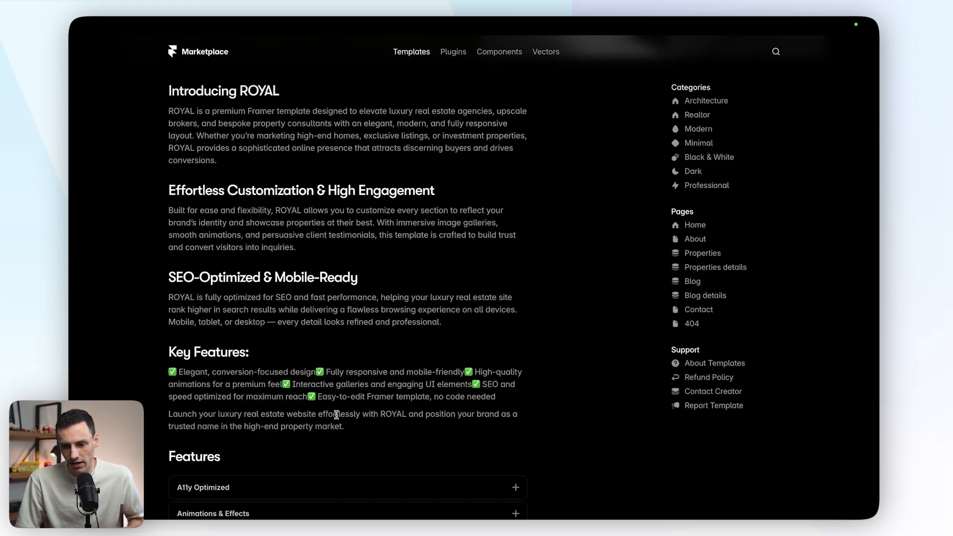
# Continue down Royal's page through the Introducing ROYAL description and Features accordion
pyautogui.scroll(-3)
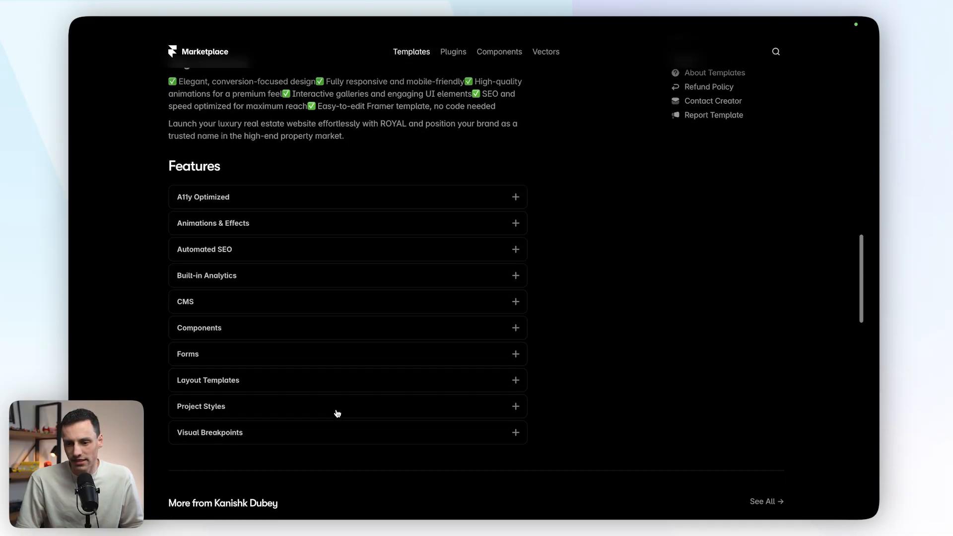
pyautogui.scroll(-3)
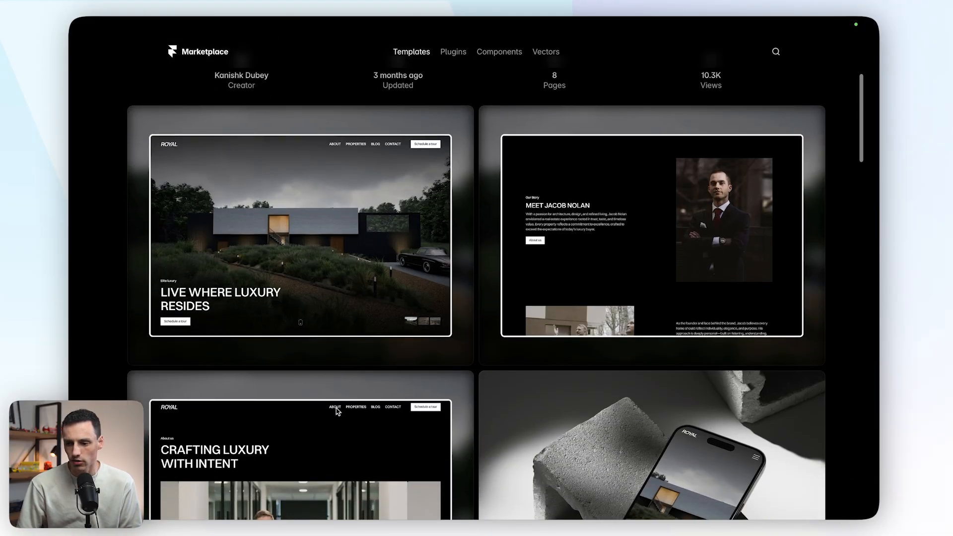
pyautogui.scroll(-3)
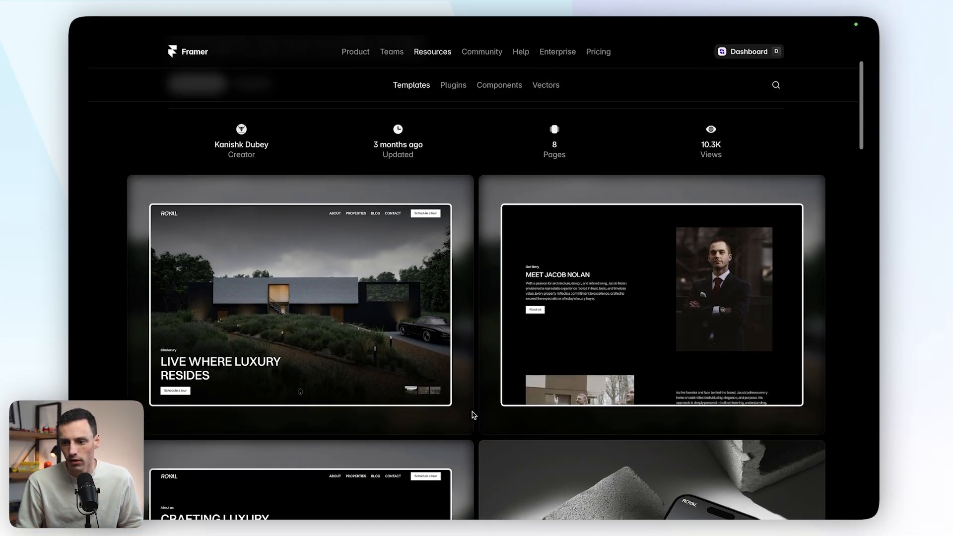
pyautogui.scroll(-3)
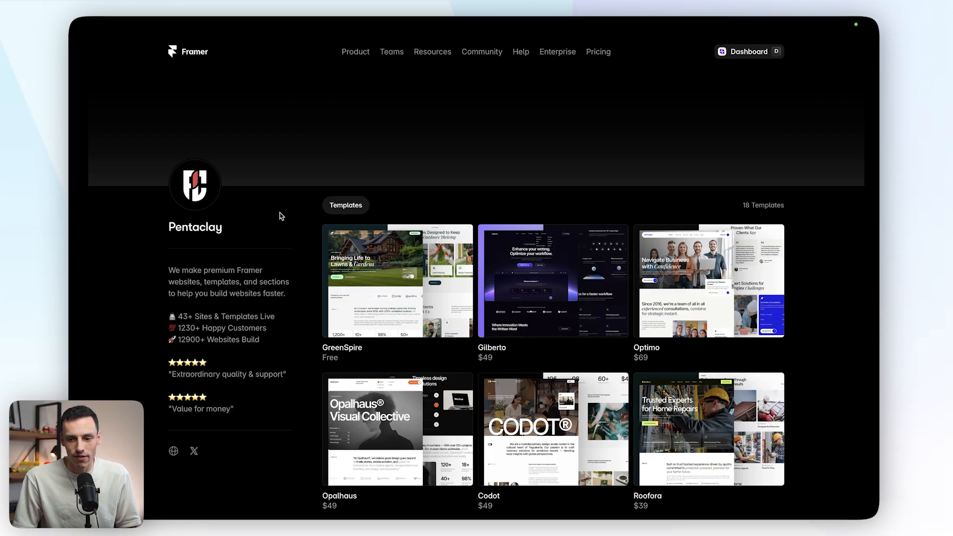
pyautogui.moveTo(265, 216)
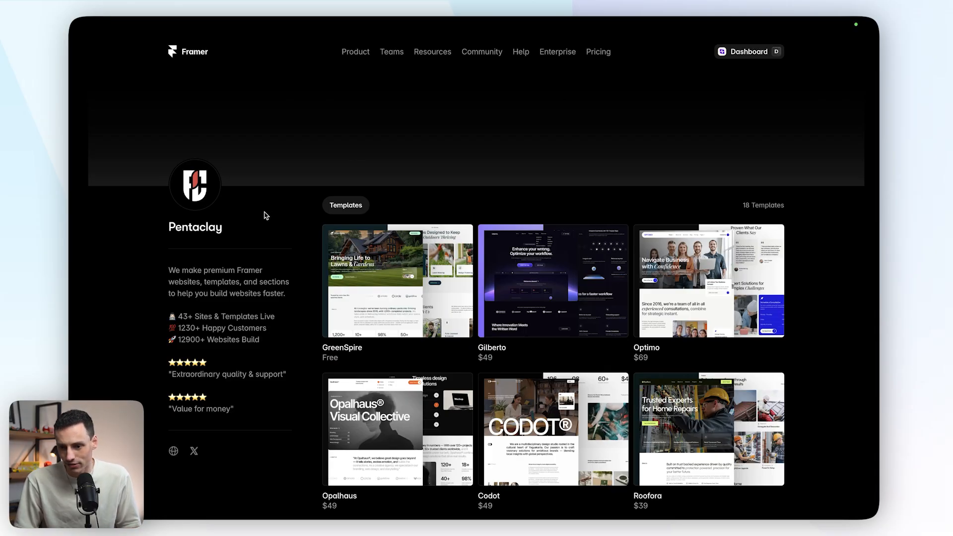
pyautogui.scroll(-3)
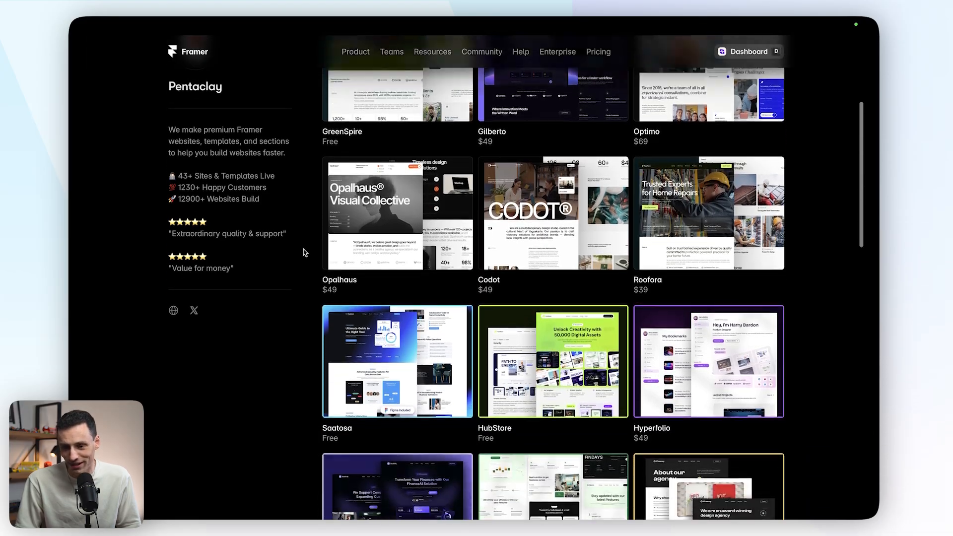
pyautogui.scroll(-3)
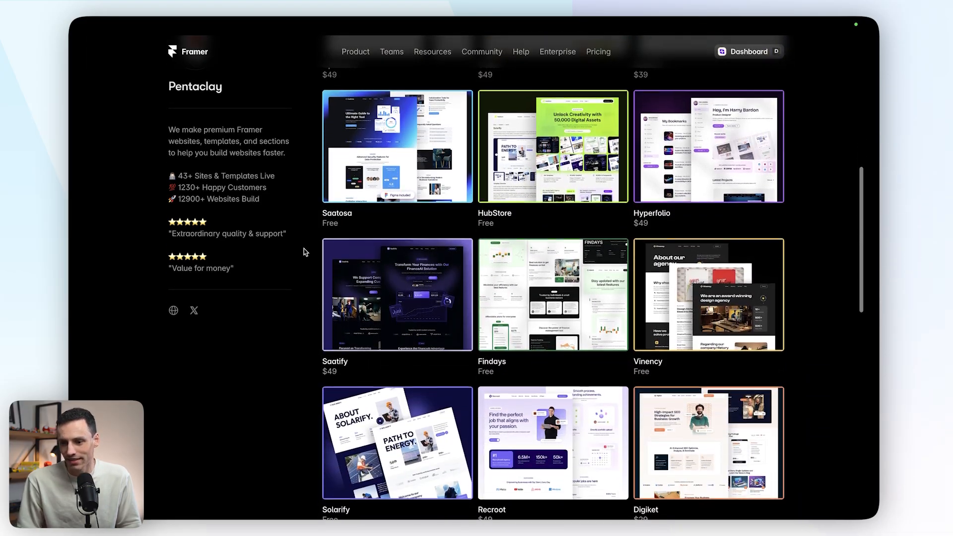
pyautogui.scroll(-3)
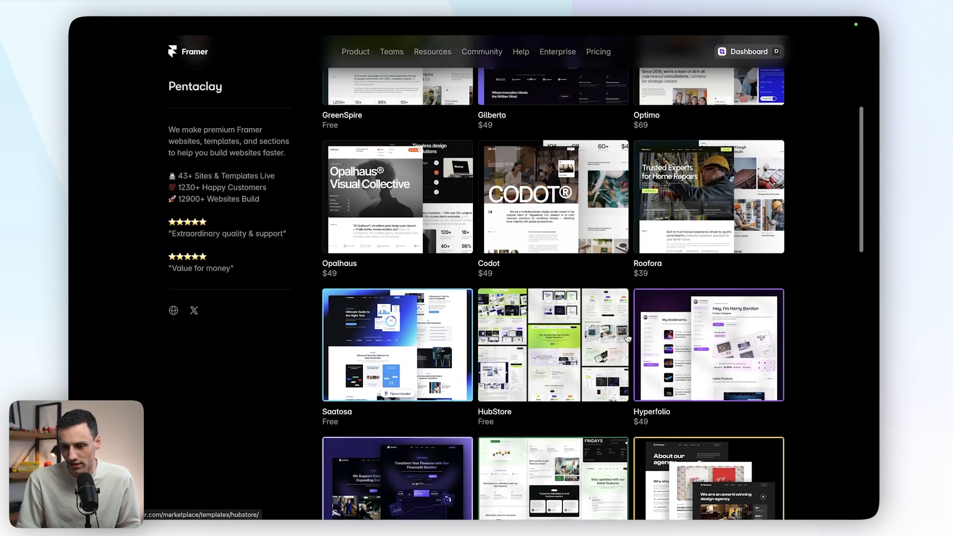
pyautogui.scroll(-3)
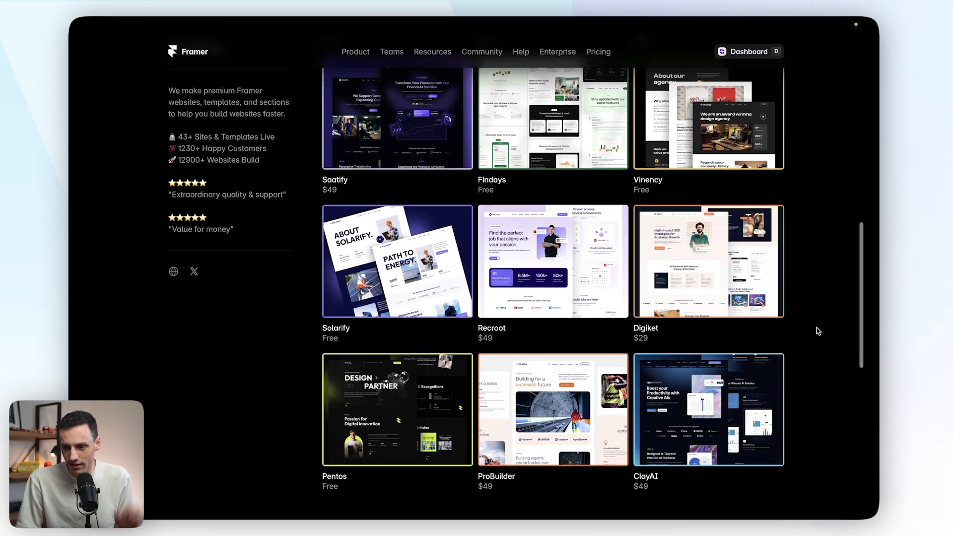
pyautogui.scroll(-3)
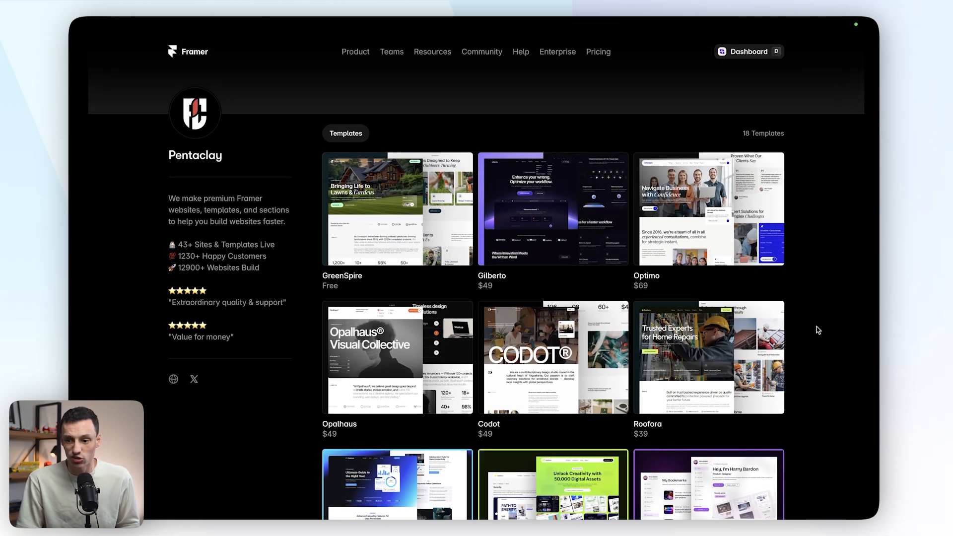
pyautogui.scroll(-3)
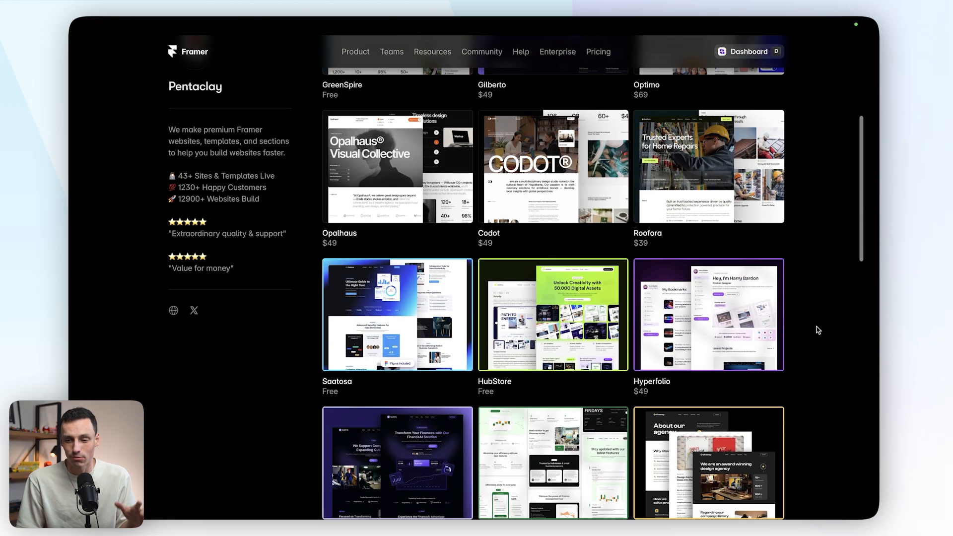
pyautogui.scroll(-3)
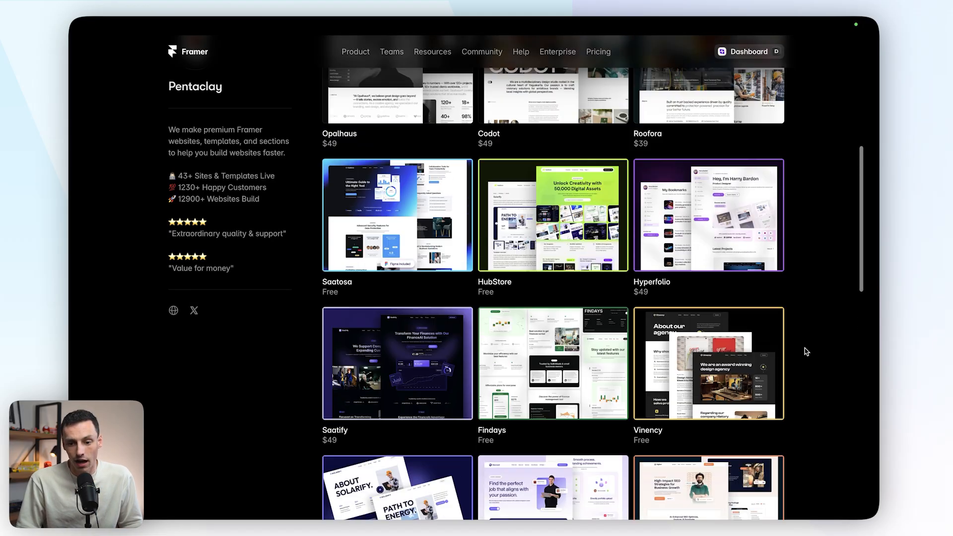
pyautogui.scroll(3)
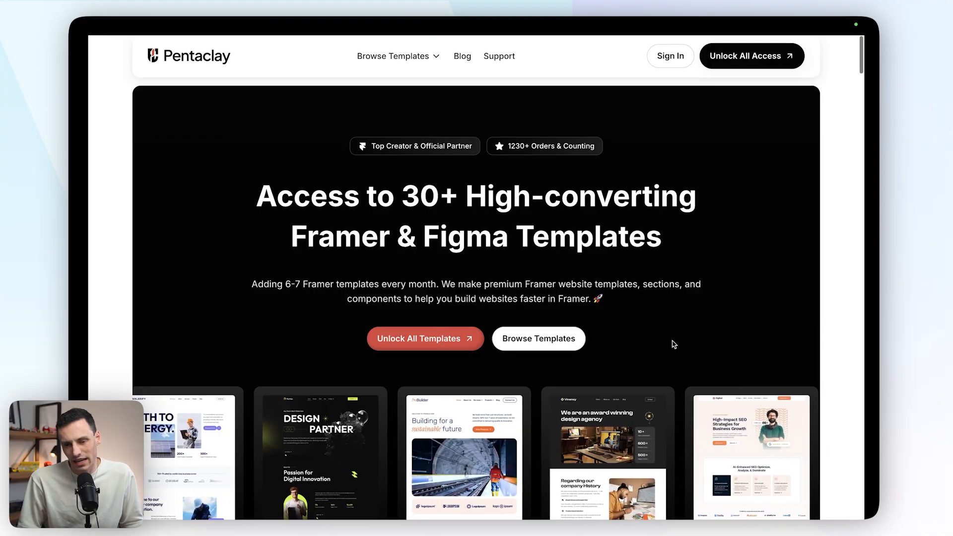
# Scroll pentaclay.com past the Explore Framer Templates grid to the Lifetime Access and Starter pricing cards
pyautogui.scroll(-3)
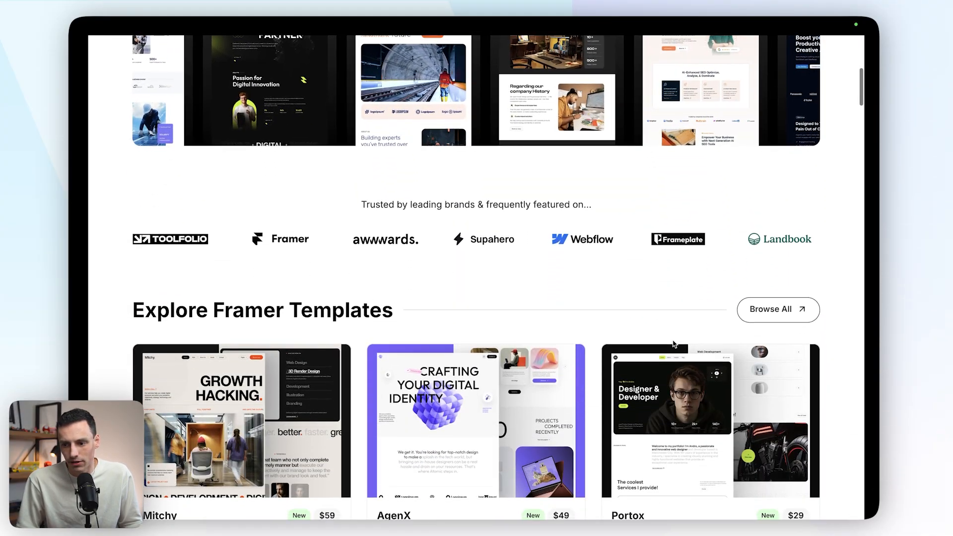
pyautogui.scroll(-3)
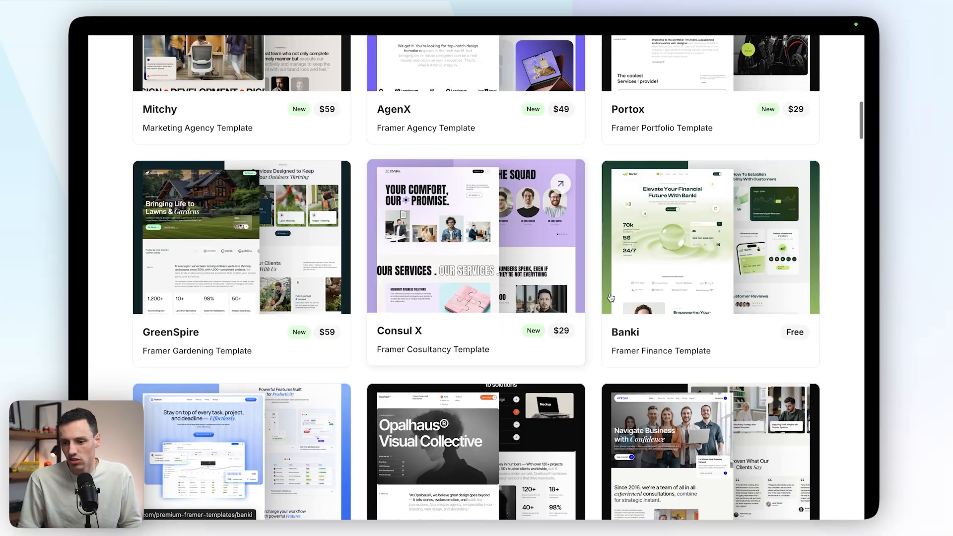
pyautogui.scroll(-3)
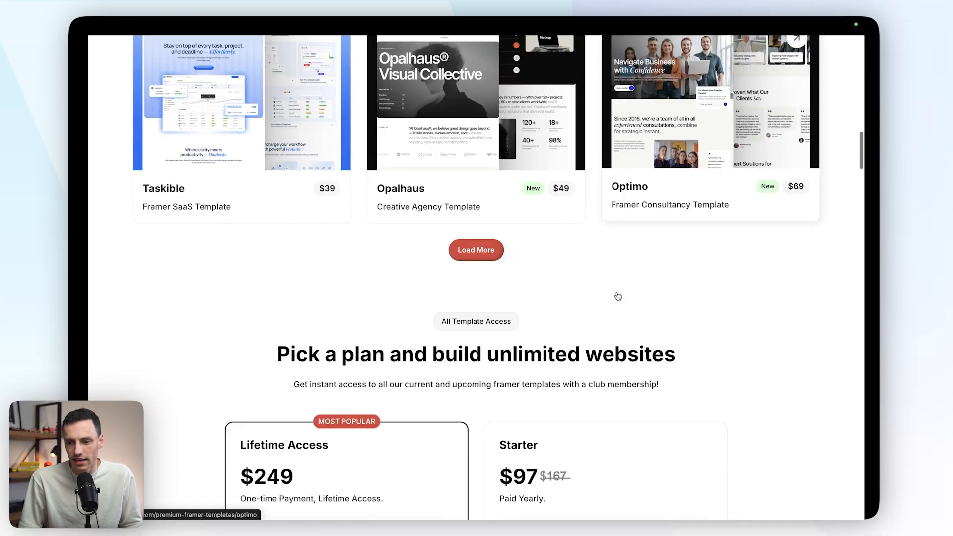
pyautogui.scroll(-3)
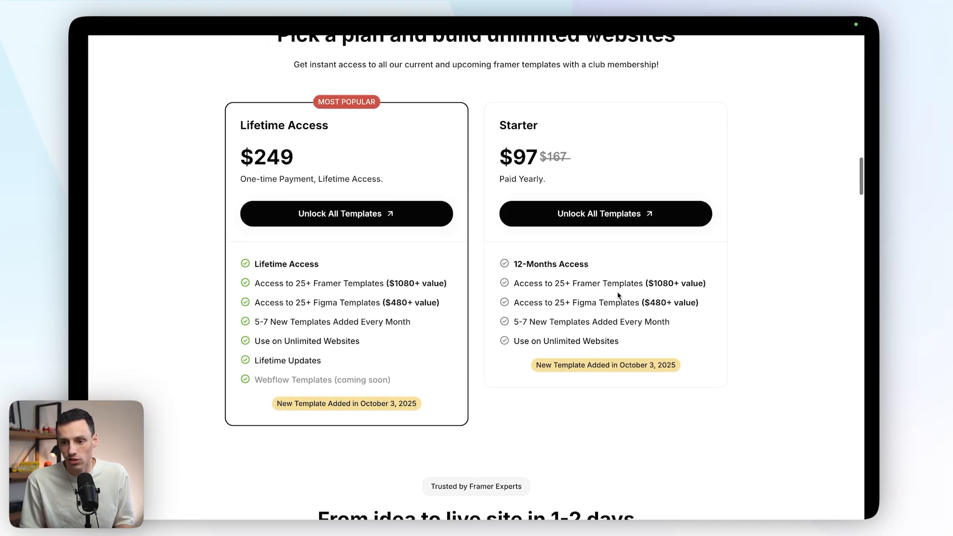
pyautogui.scroll(-3)
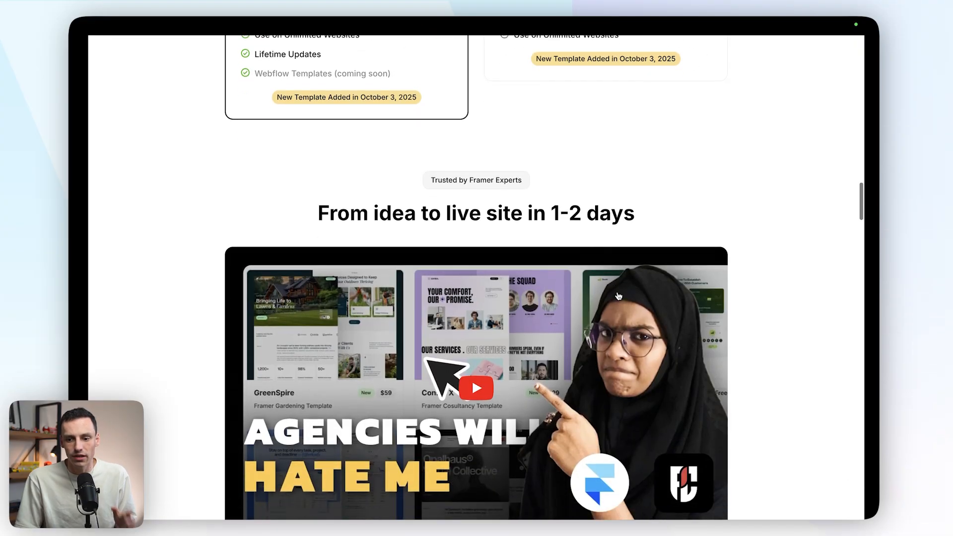
pyautogui.scroll(-3)
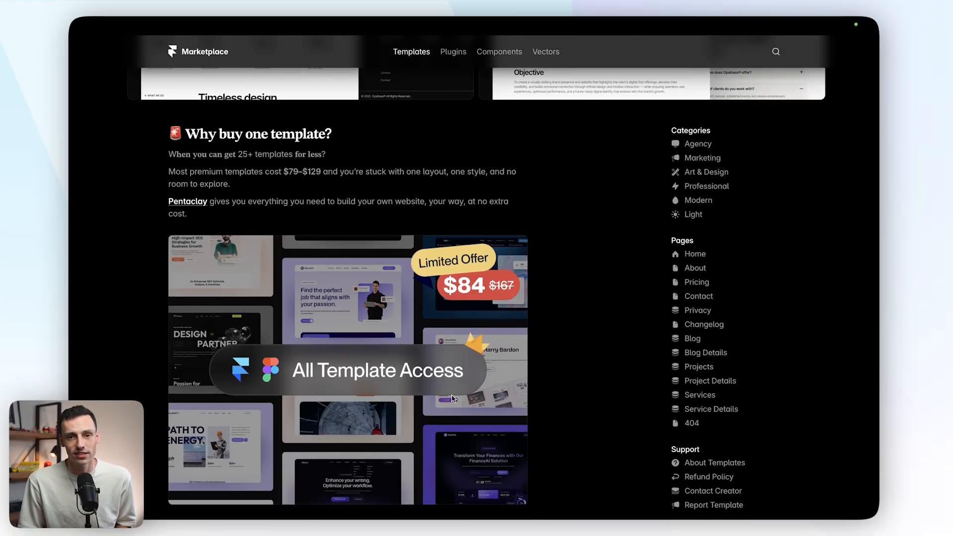
pyautogui.moveTo(536, 430)
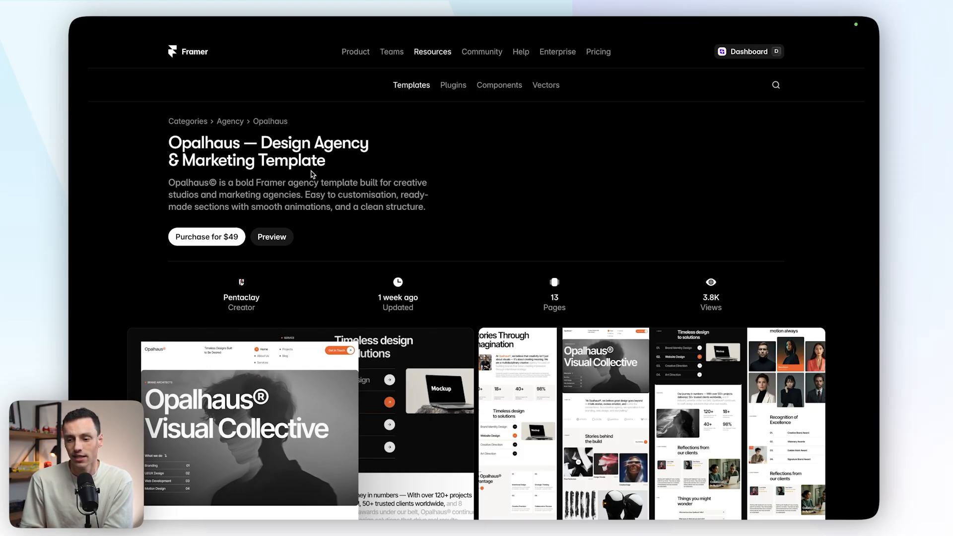
pyautogui.moveTo(443, 240)
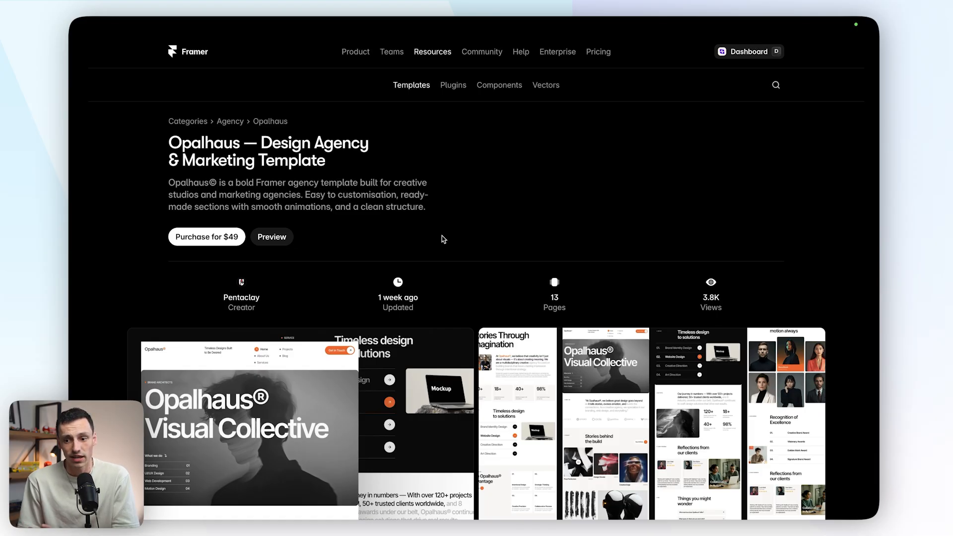
# Scroll the Opalhaus template page past its $49 price, 13 pages and 3.8K views stats
pyautogui.scroll(-3)
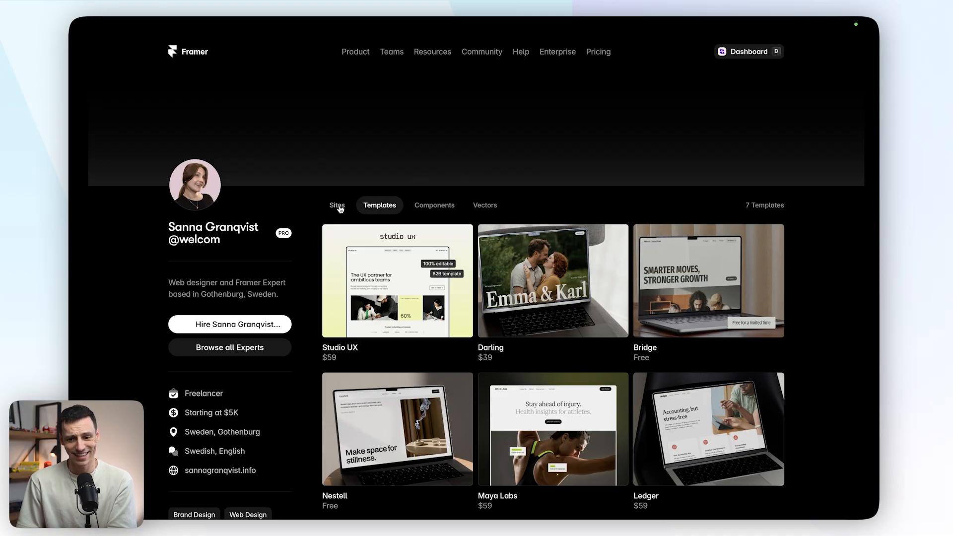
pyautogui.moveTo(317, 215)
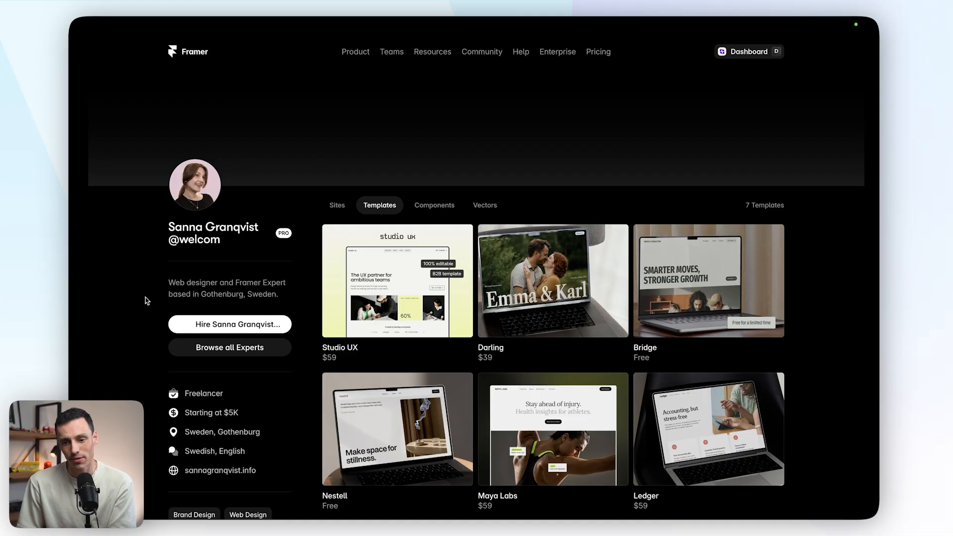
pyautogui.moveTo(261, 307)
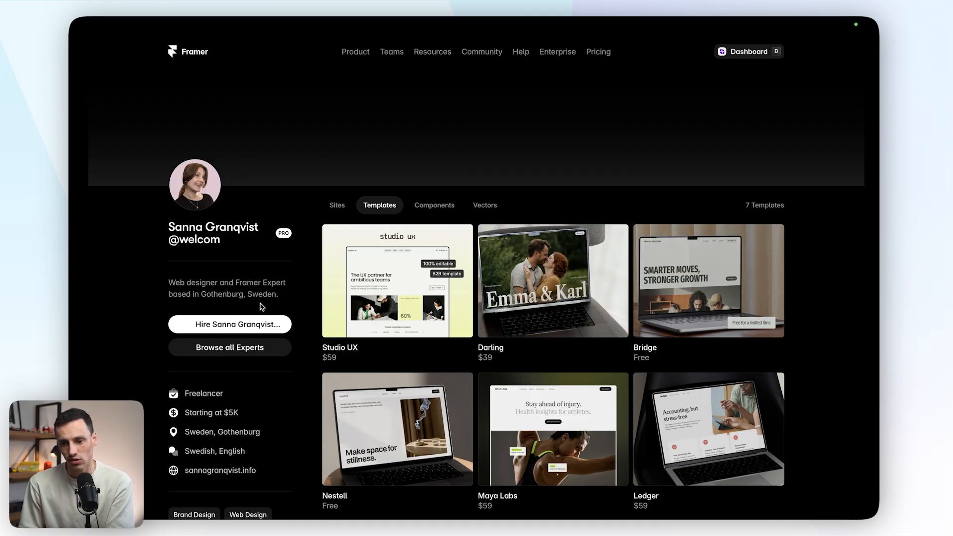
pyautogui.scroll(-3)
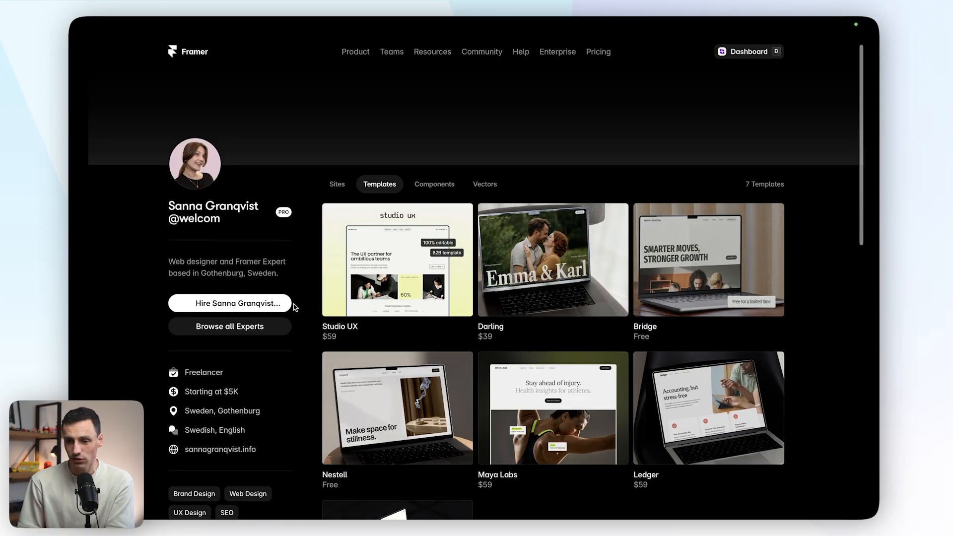
pyautogui.scroll(-3)
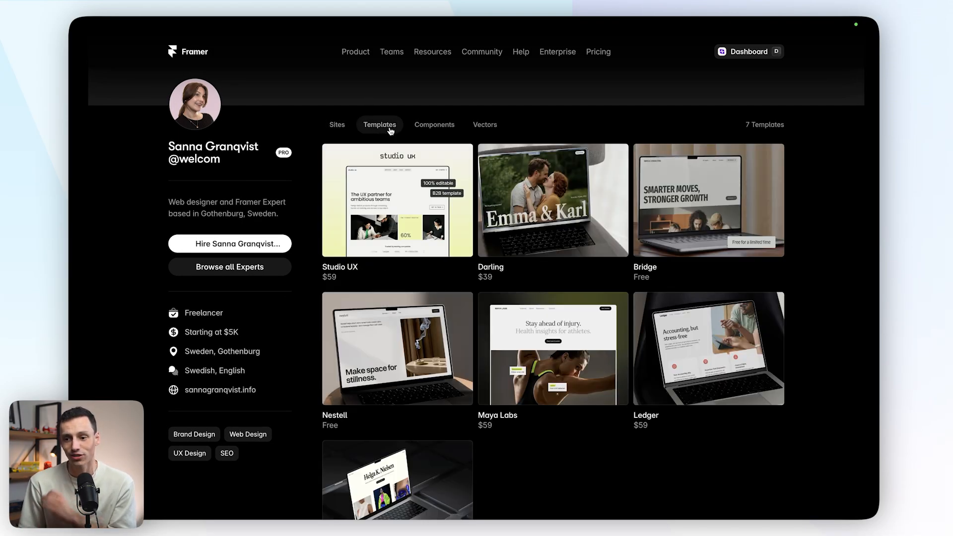
pyautogui.click(484, 125)
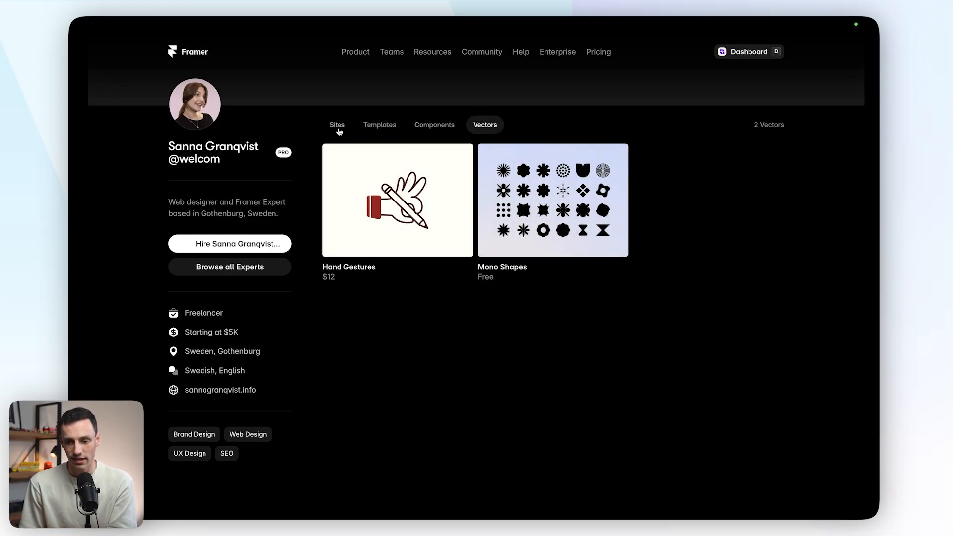
pyautogui.click(337, 125)
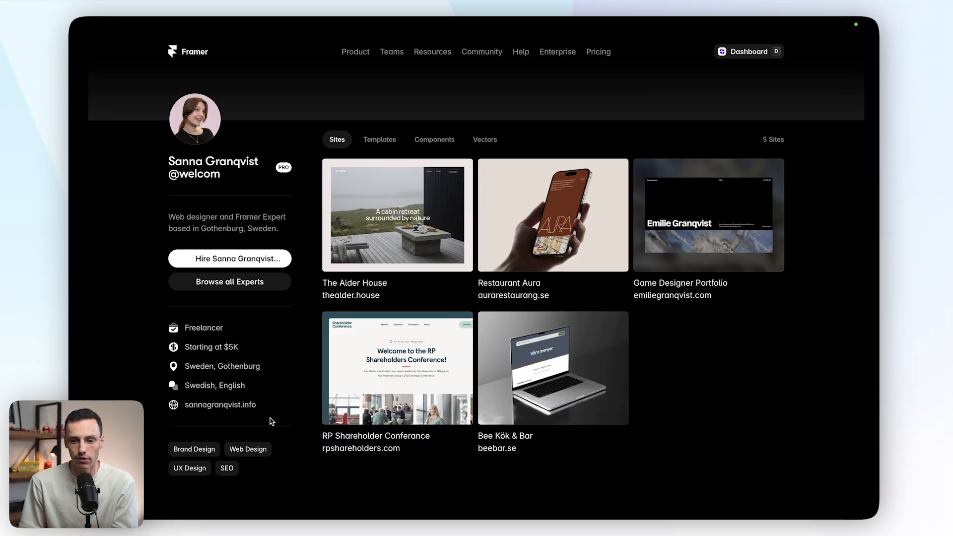
pyautogui.doubleClick(261, 218)
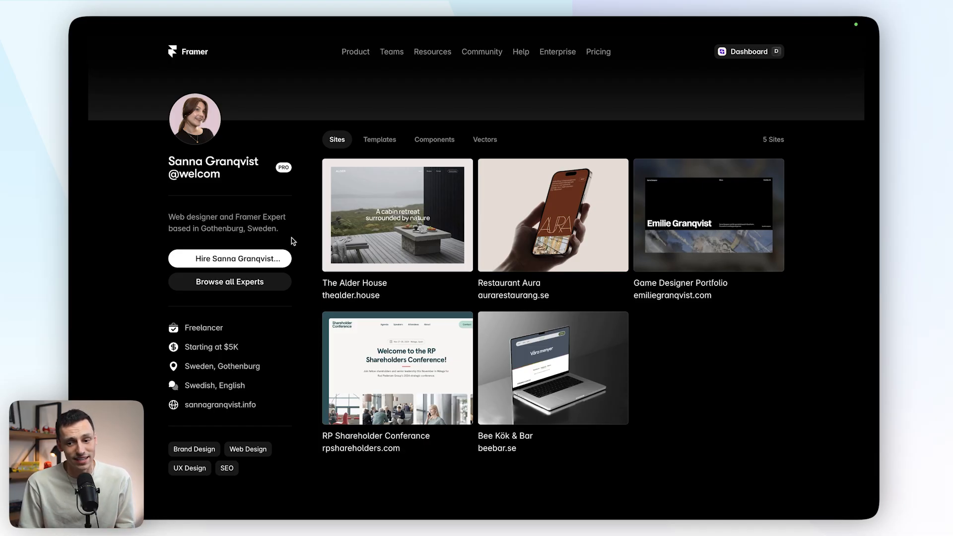
pyautogui.moveTo(261, 241)
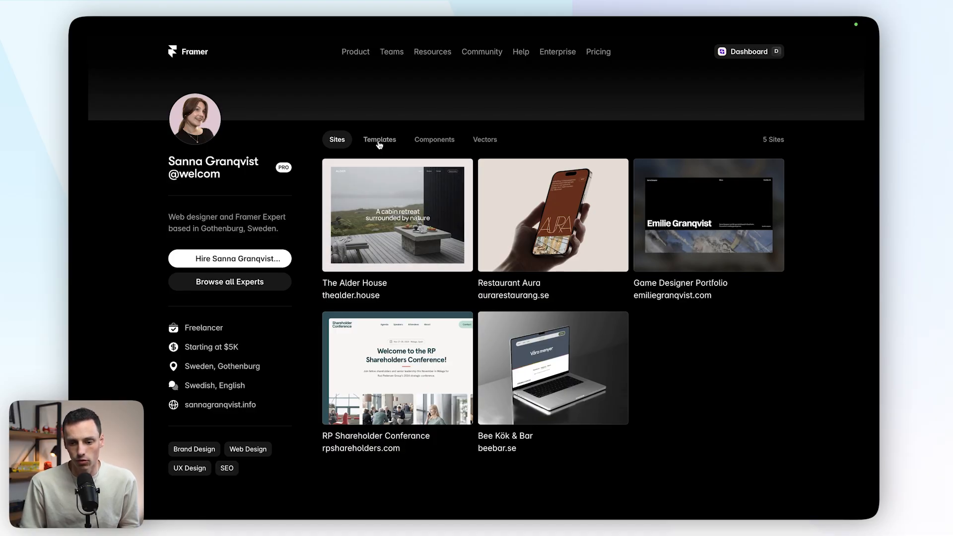
pyautogui.moveTo(278, 415)
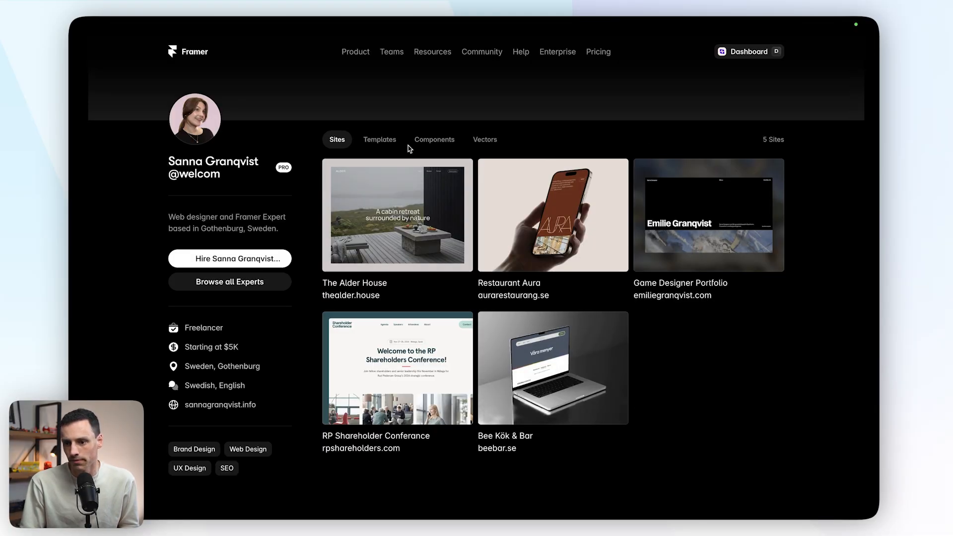
# Cycle the profile through Templates (7), Components (Emoji Rain) and Vectors (Hand Gestures, Mono Shapes)
pyautogui.click(379, 140)
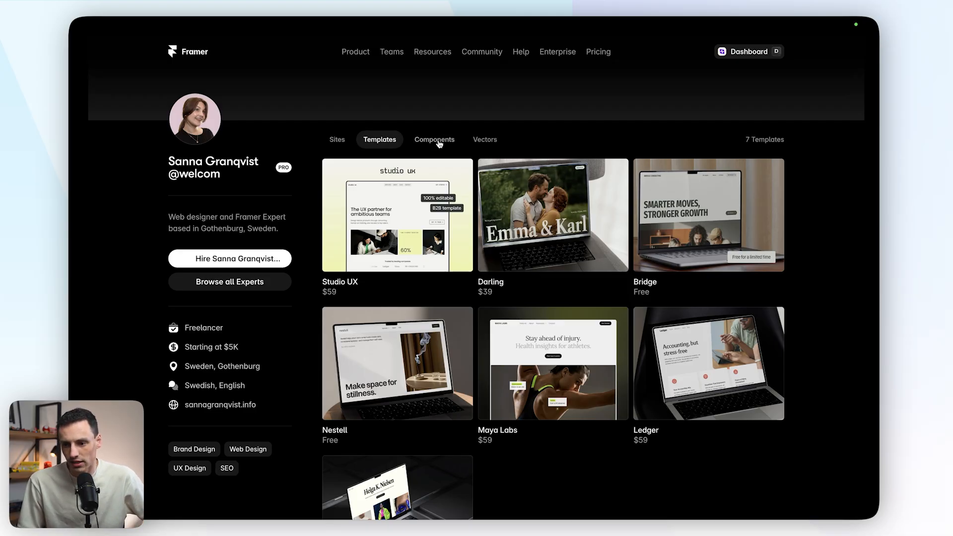
pyautogui.moveTo(359, 226)
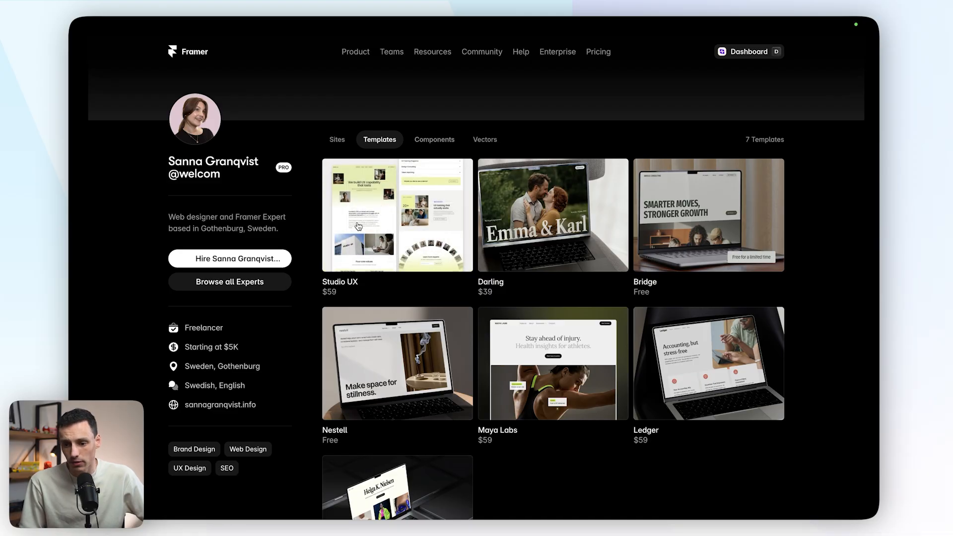
pyautogui.moveTo(343, 254)
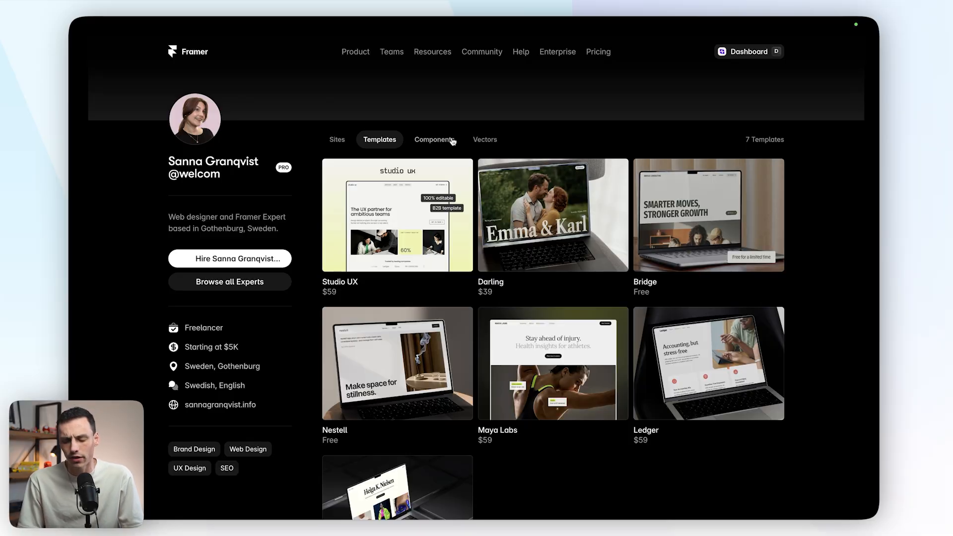
pyautogui.click(434, 139)
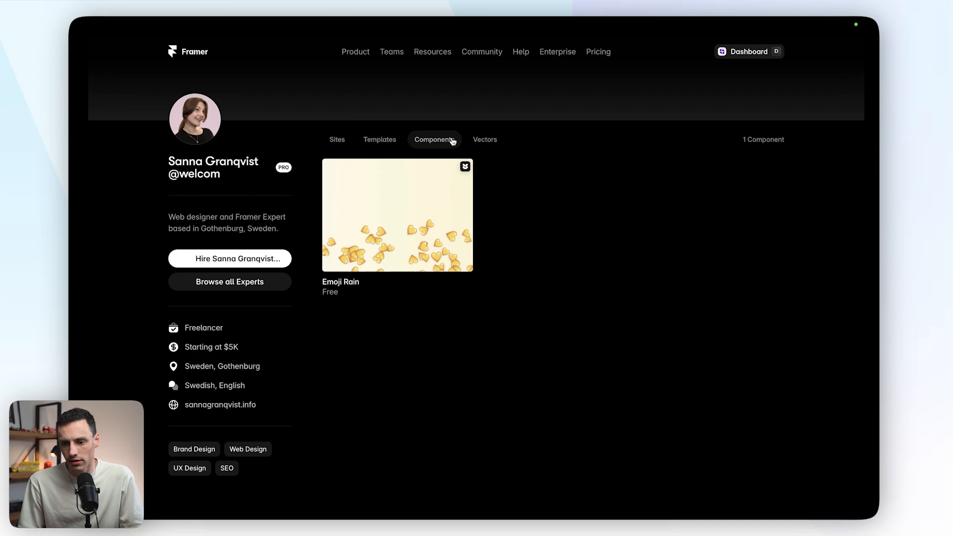
pyautogui.click(485, 139)
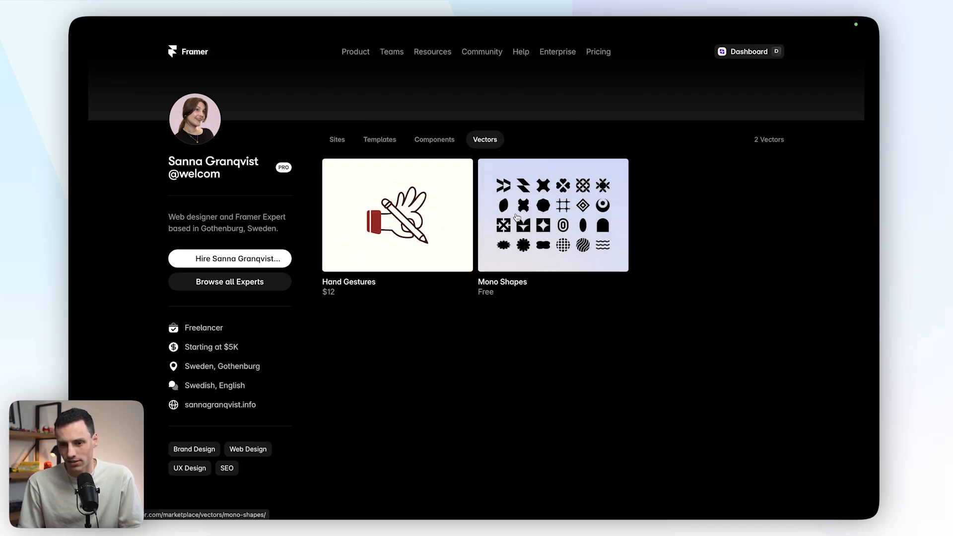
# View the Hand Gestures vector pack page ($12, 10 vectors) down to its details
pyautogui.click(396, 214)
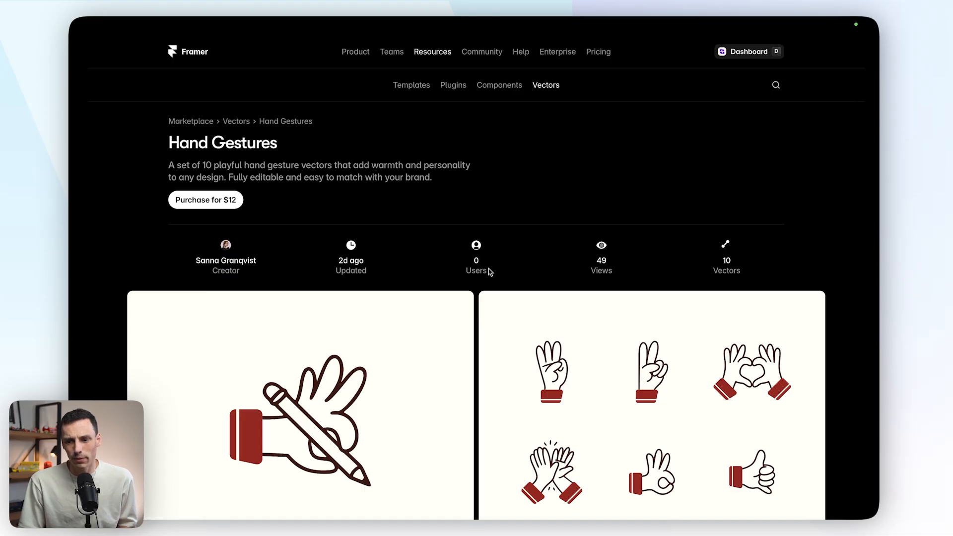
pyautogui.scroll(-3)
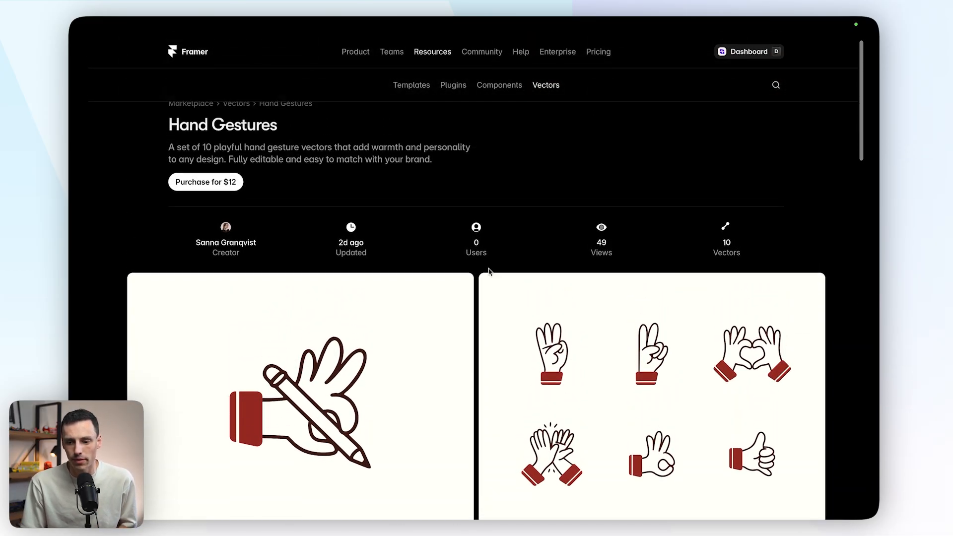
pyautogui.scroll(-3)
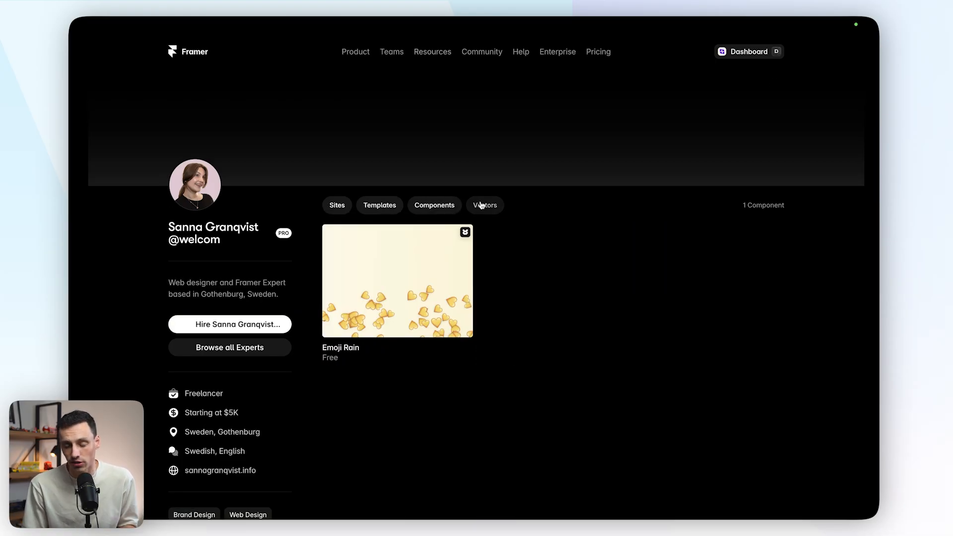
# Show the Vectors tab with Hand Gestures and Mono Shapes, then switch tabs again
pyautogui.click(485, 204)
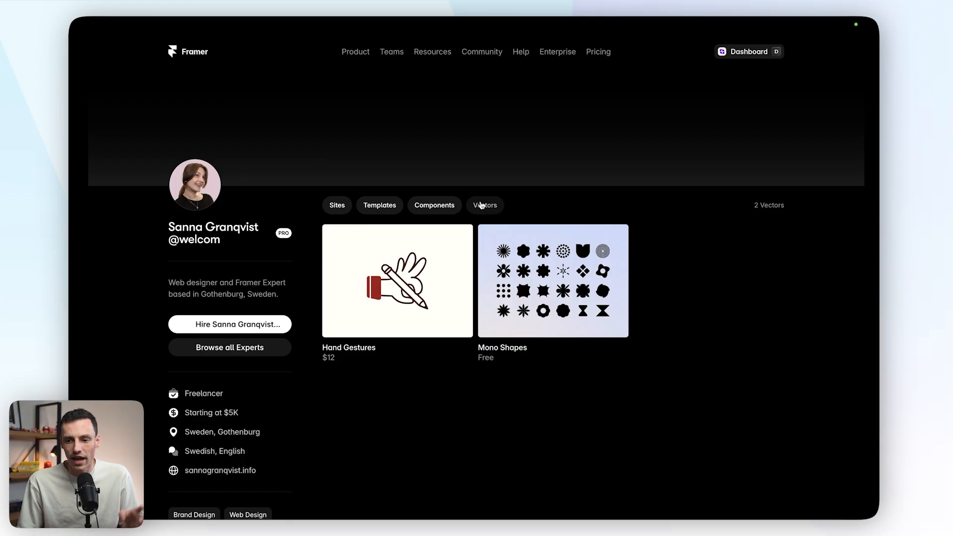
pyautogui.click(337, 205)
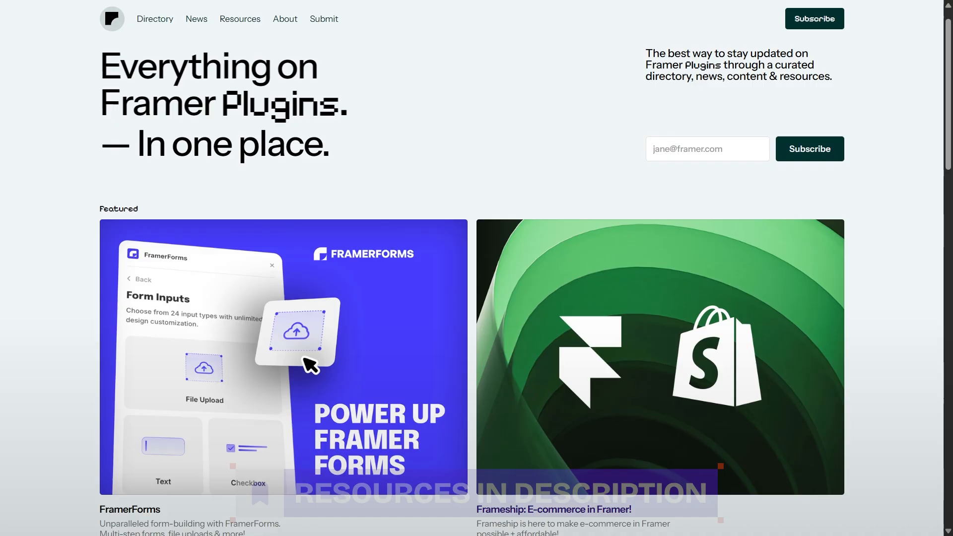
# Scroll past Featured and Browse All to the Plugin Directory listing Noteframe, Frameship, Styles IO
pyautogui.scroll(-3)
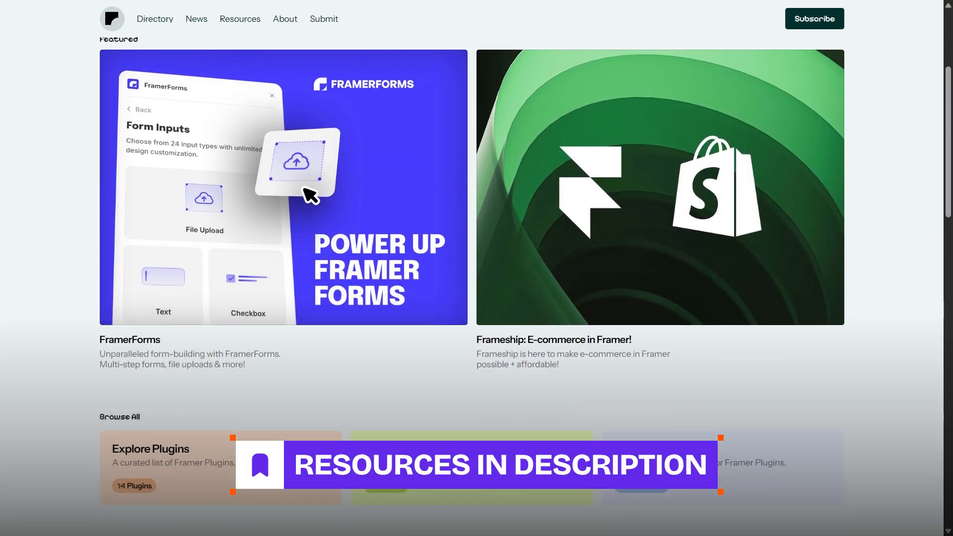
pyautogui.scroll(-3)
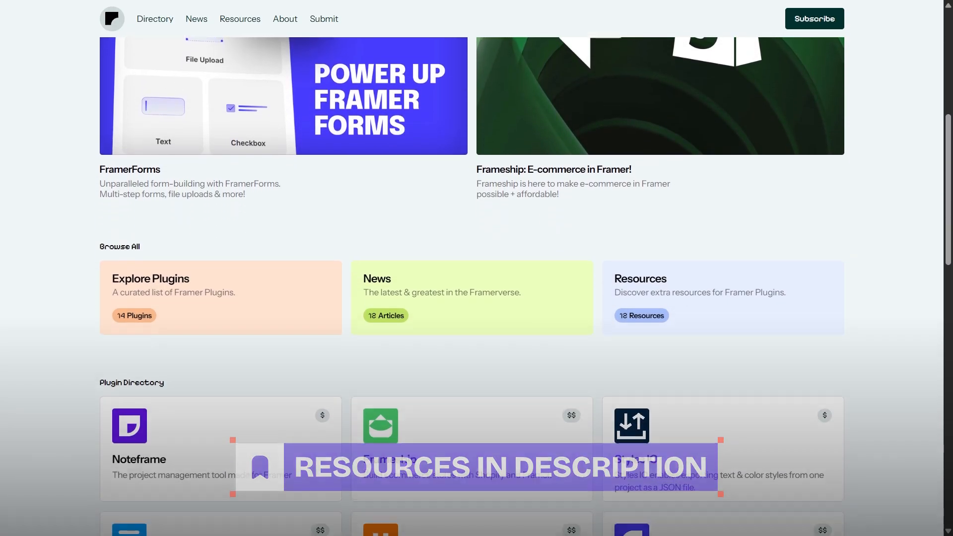
pyautogui.scroll(-3)
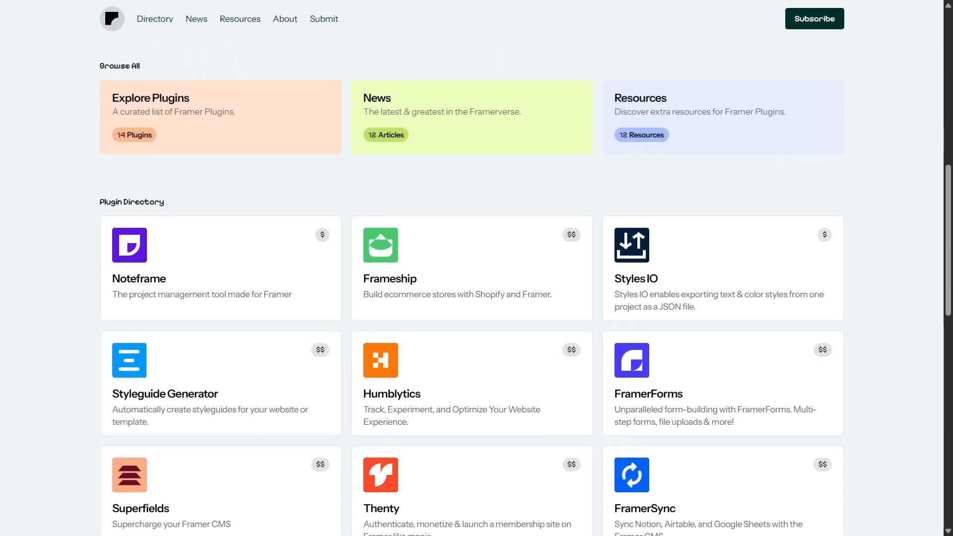